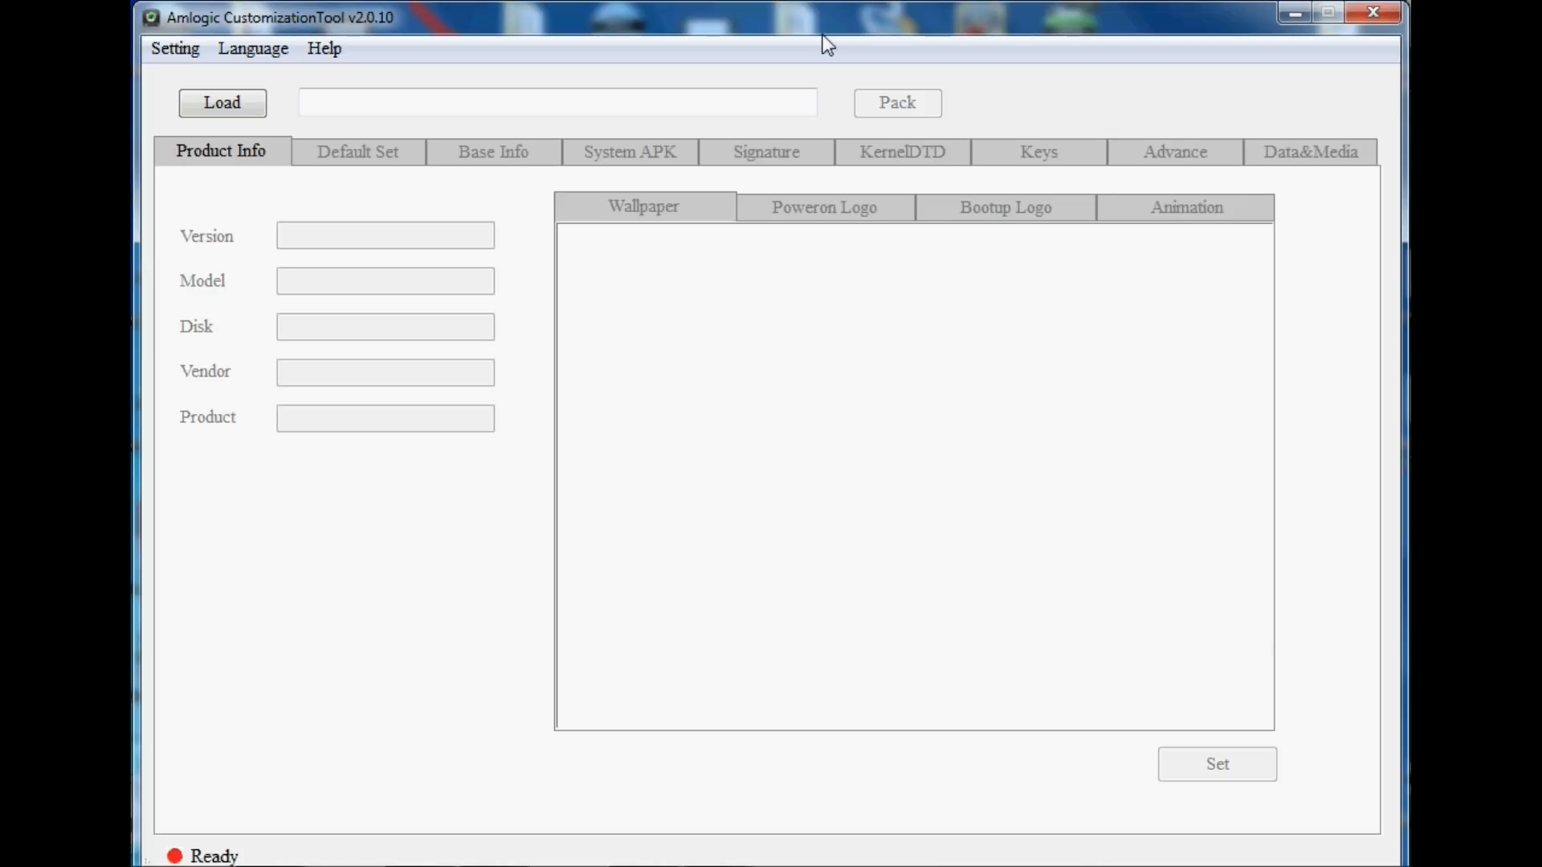
mouse_move(253, 49)
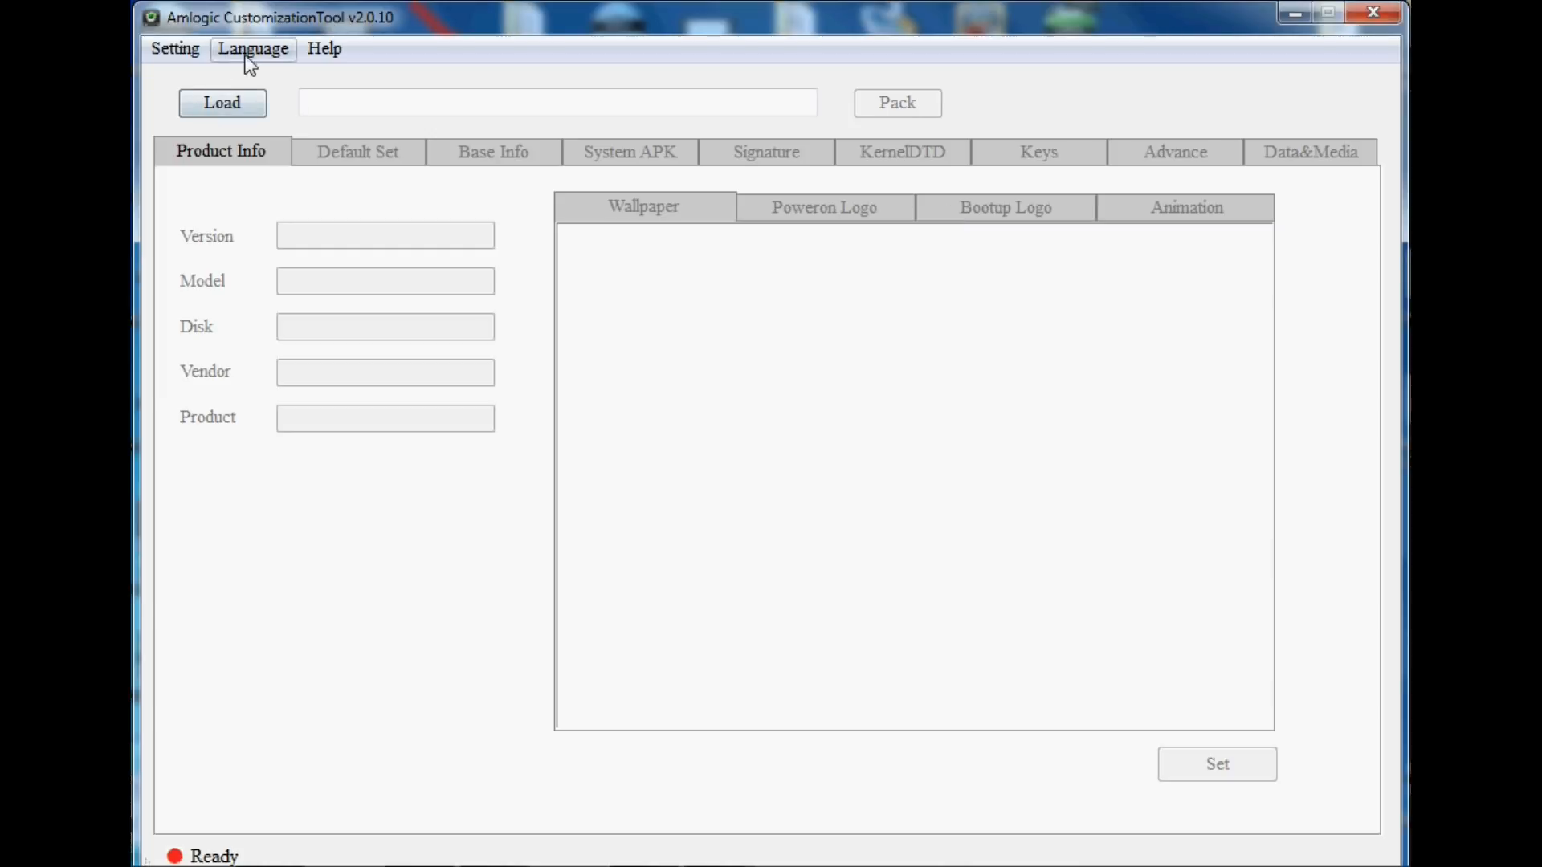
- Switch the interface language to Chinese and then back to English
click(253, 49)
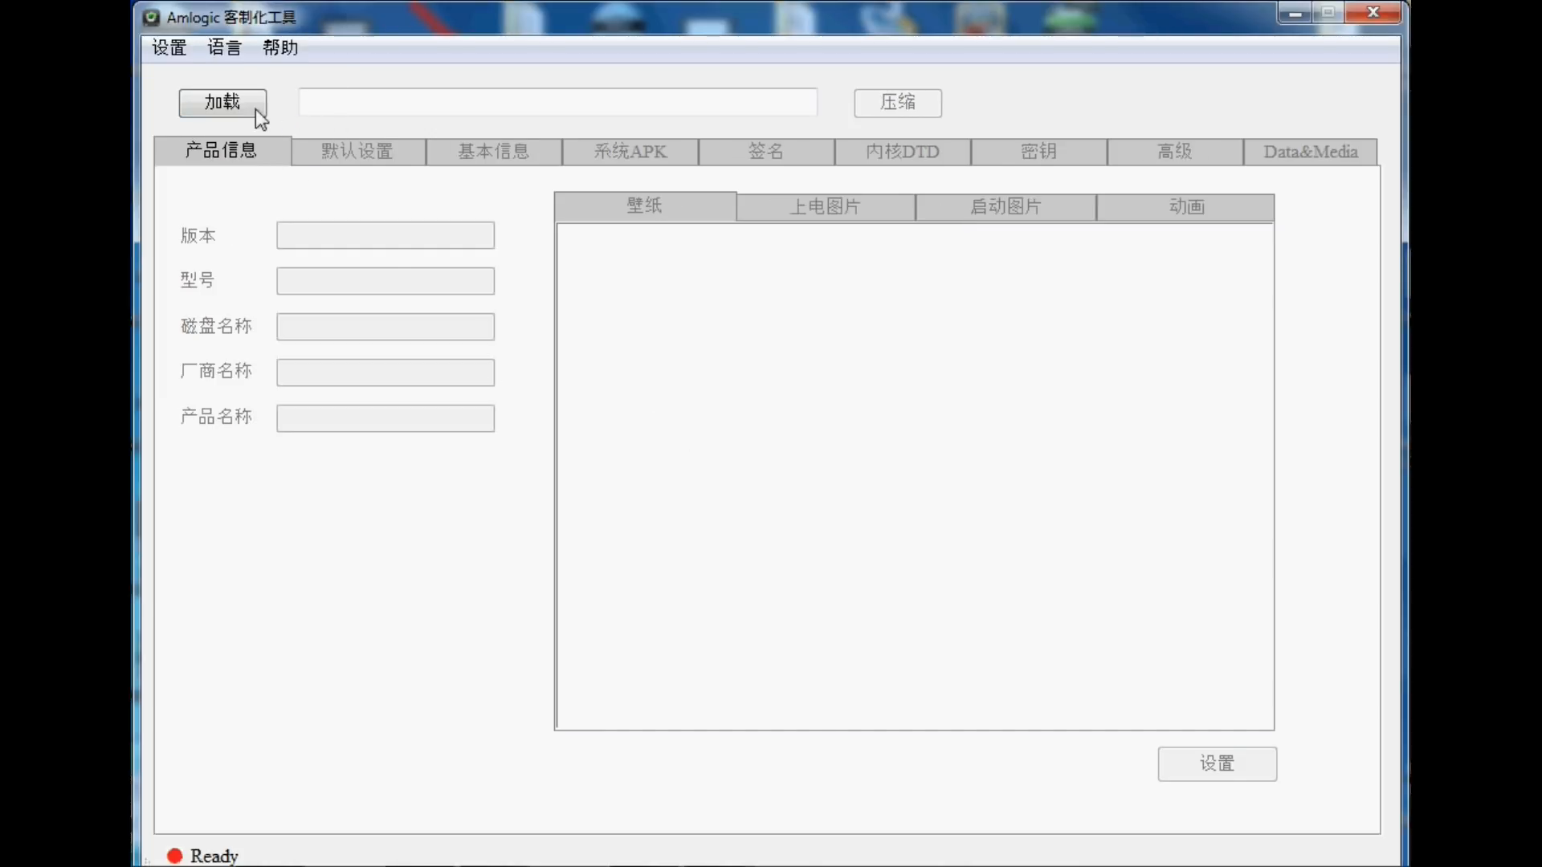
click(224, 47)
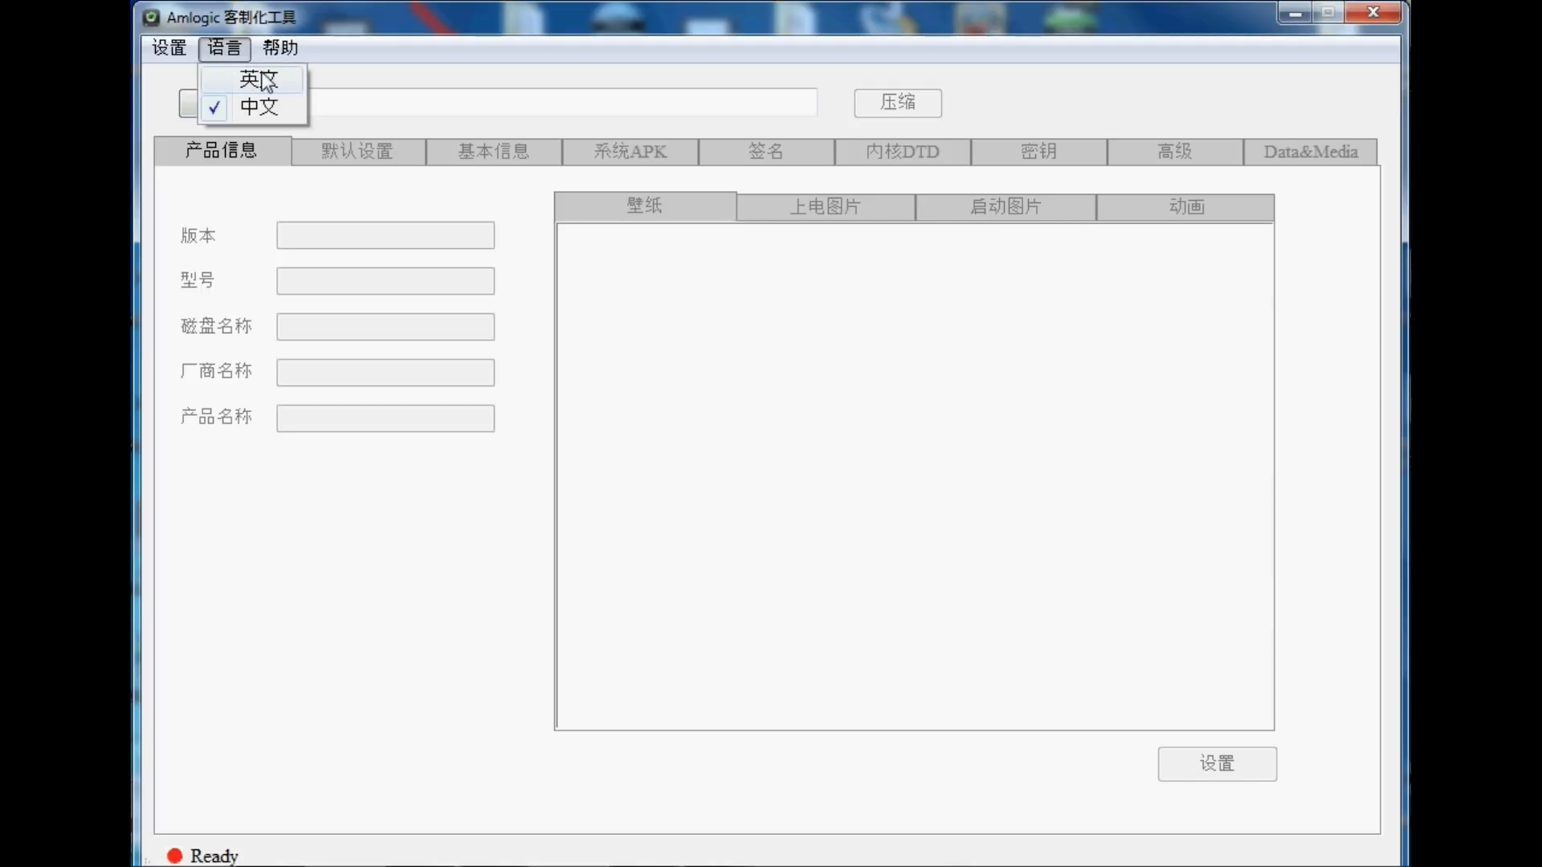
click(257, 78)
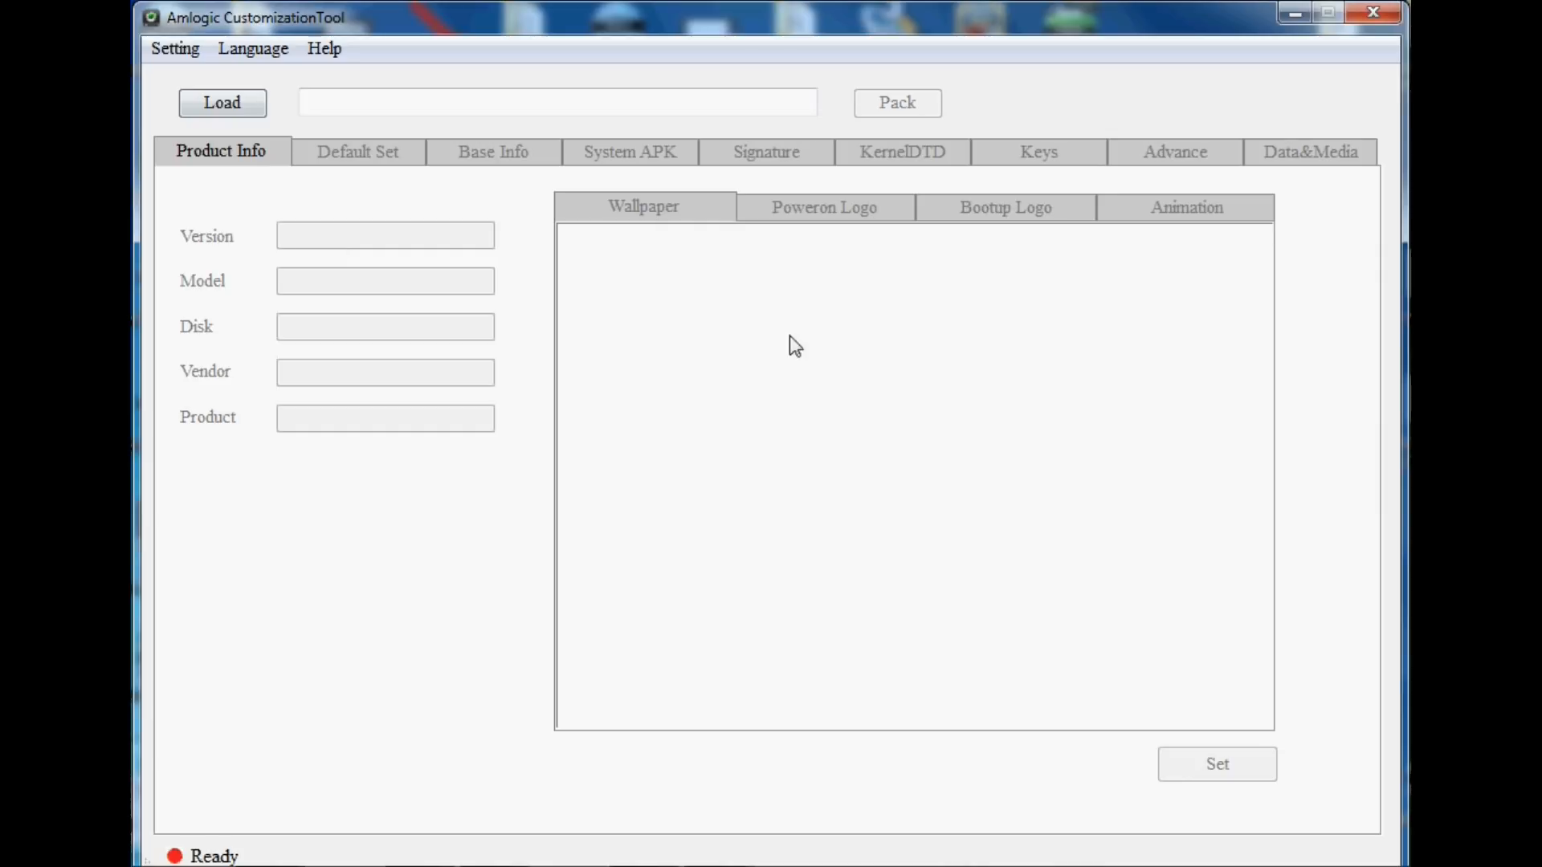
mouse_move(888, 581)
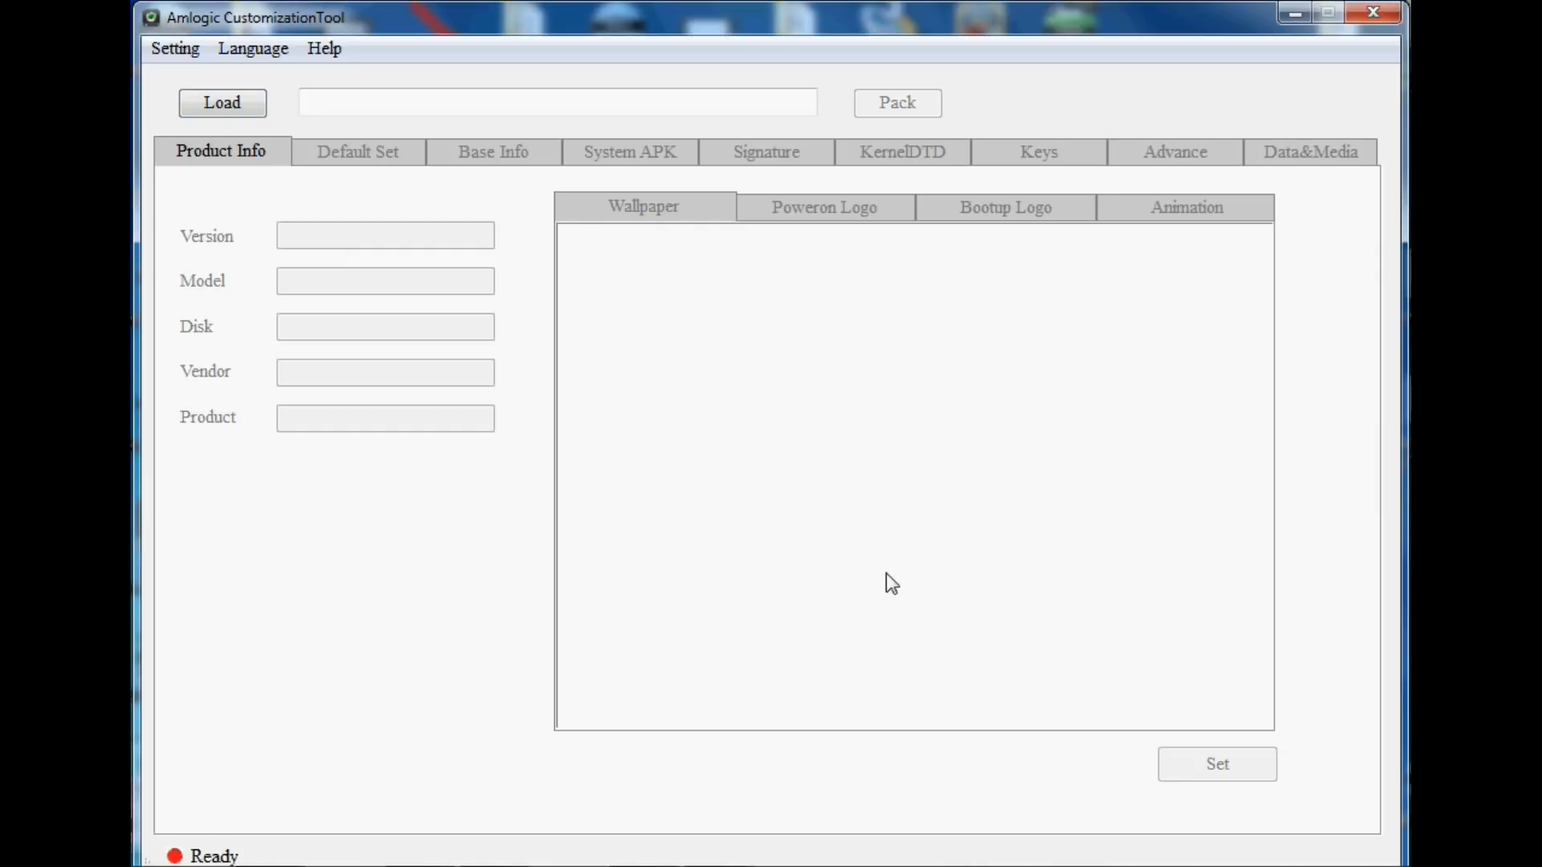
mouse_move(640, 400)
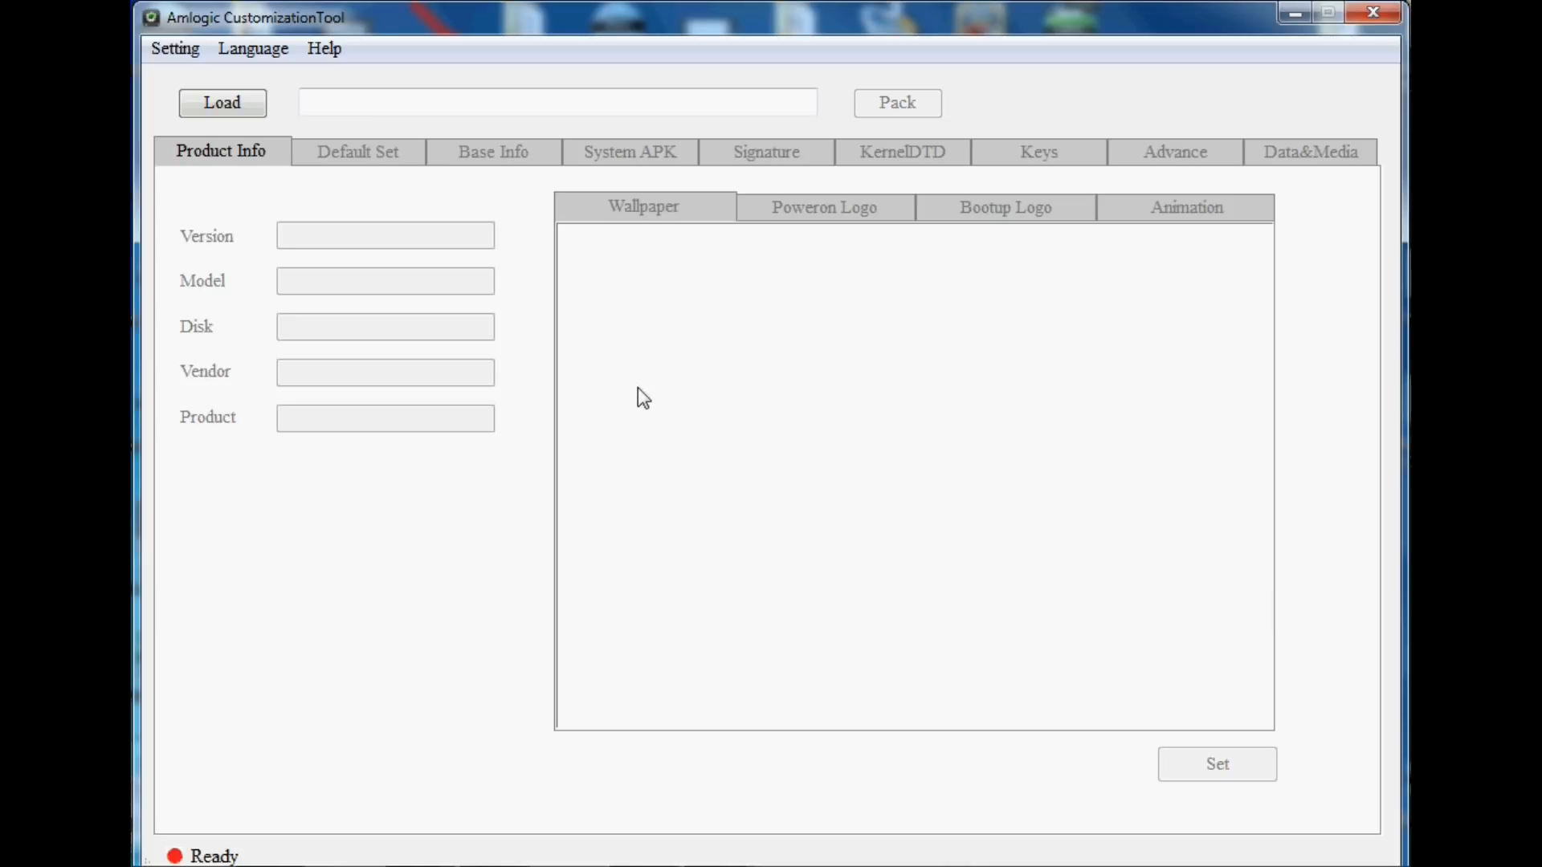
mouse_move(313, 152)
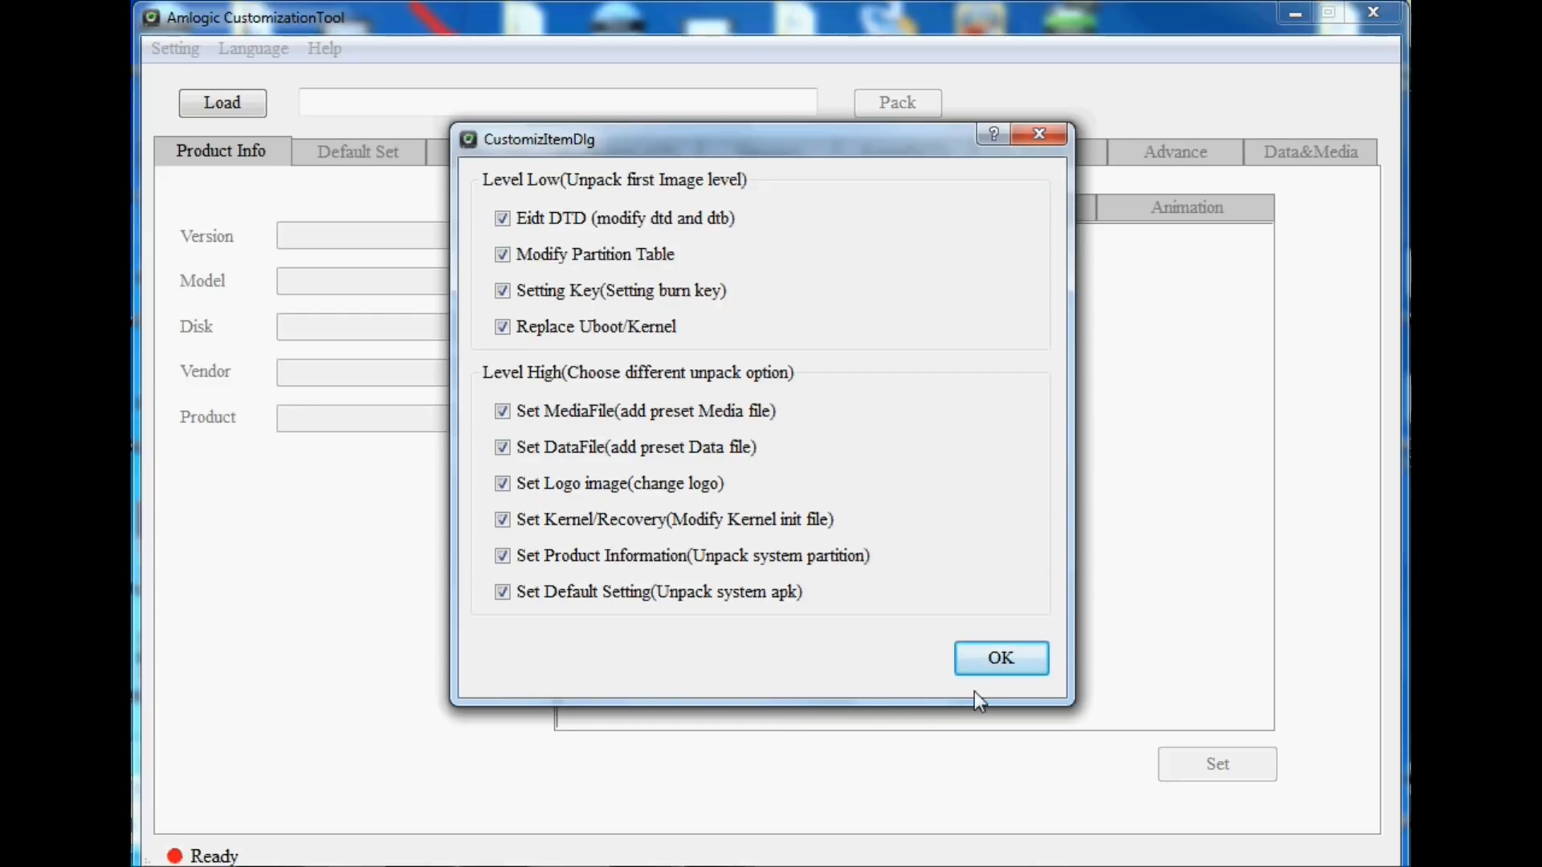
- Confirm the unpack options and unpack S805_8189_MXQdatong_aml_upgrade_package_20160224.img from the Desktop
click(1000, 659)
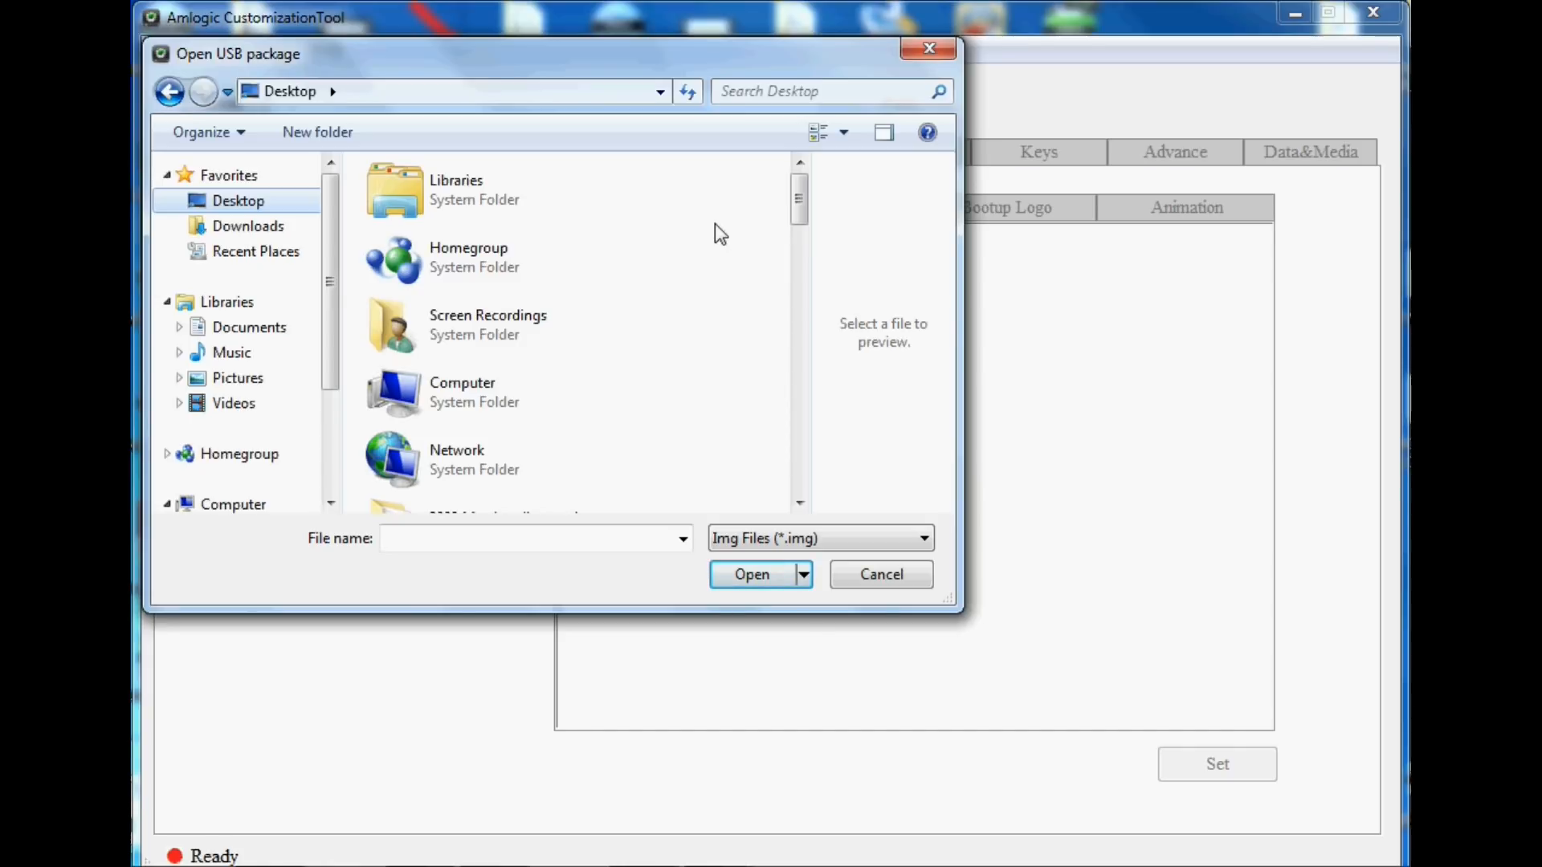
scroll(down, 3)
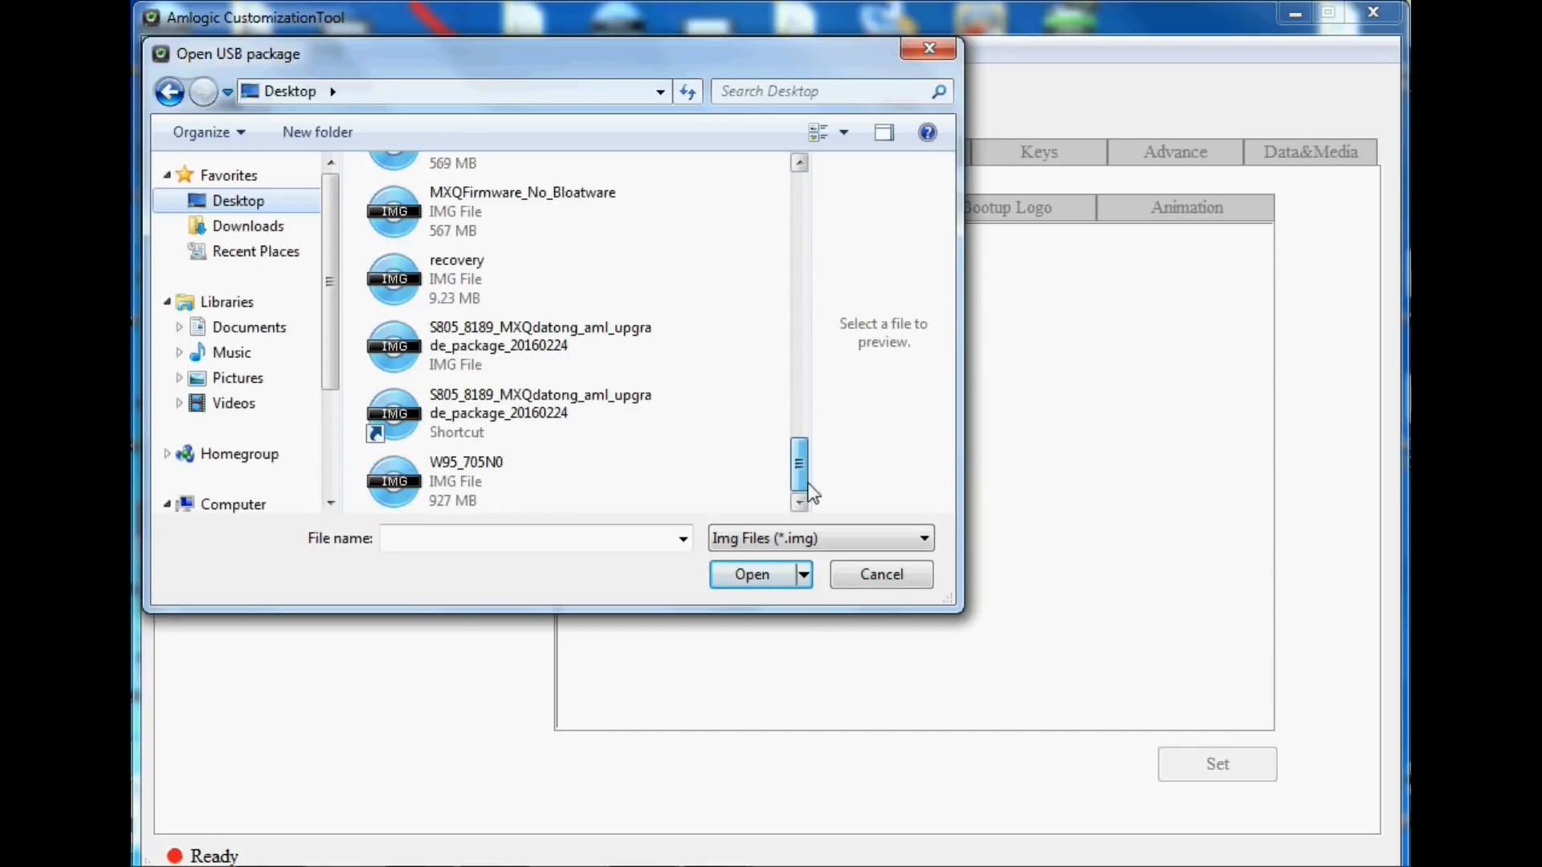
mouse_move(506, 347)
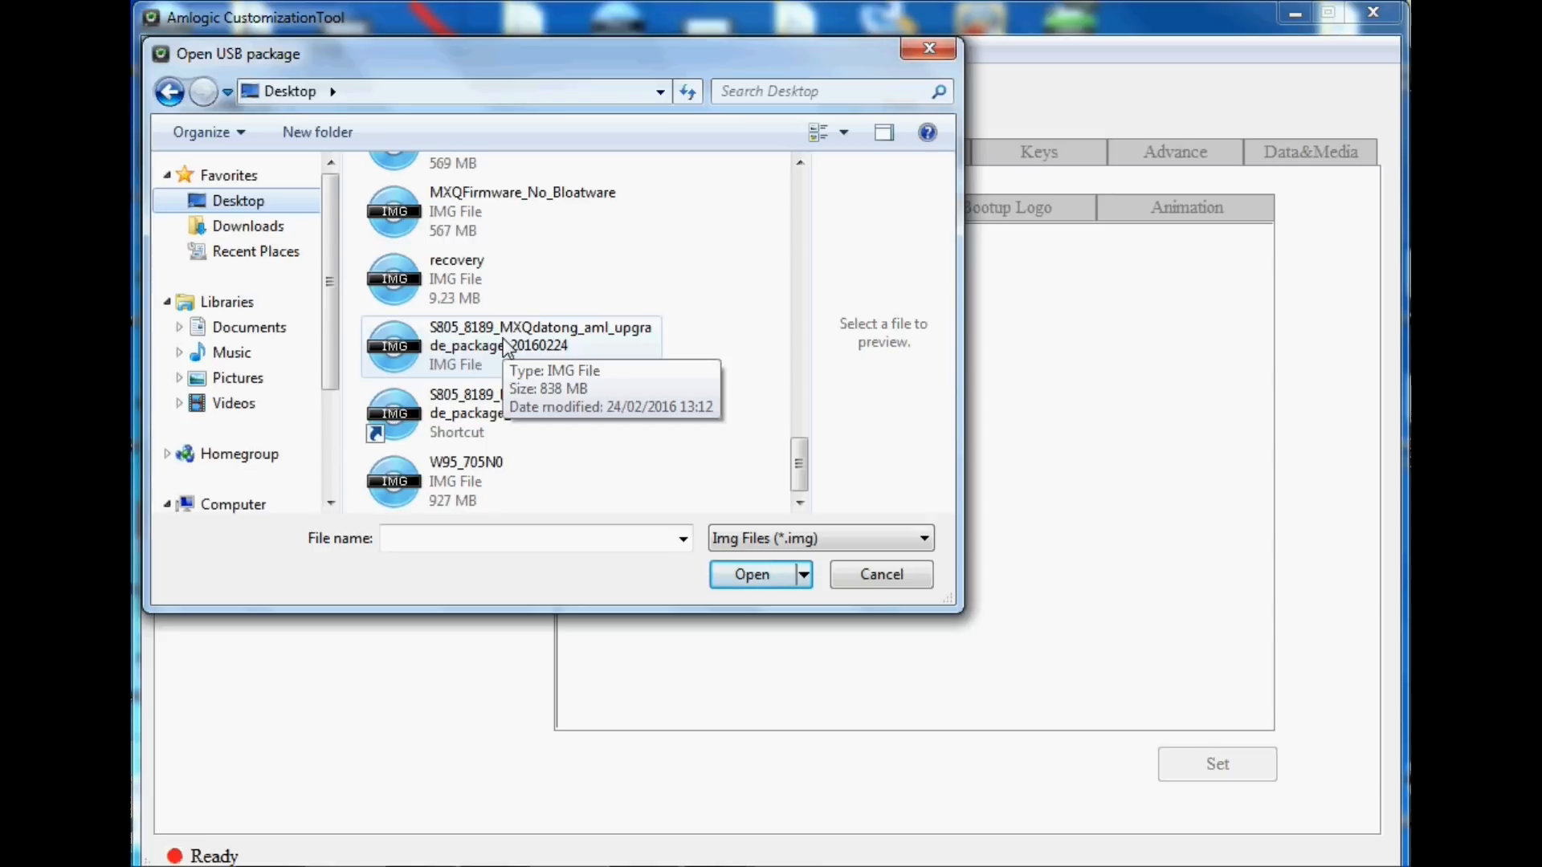
click(510, 345)
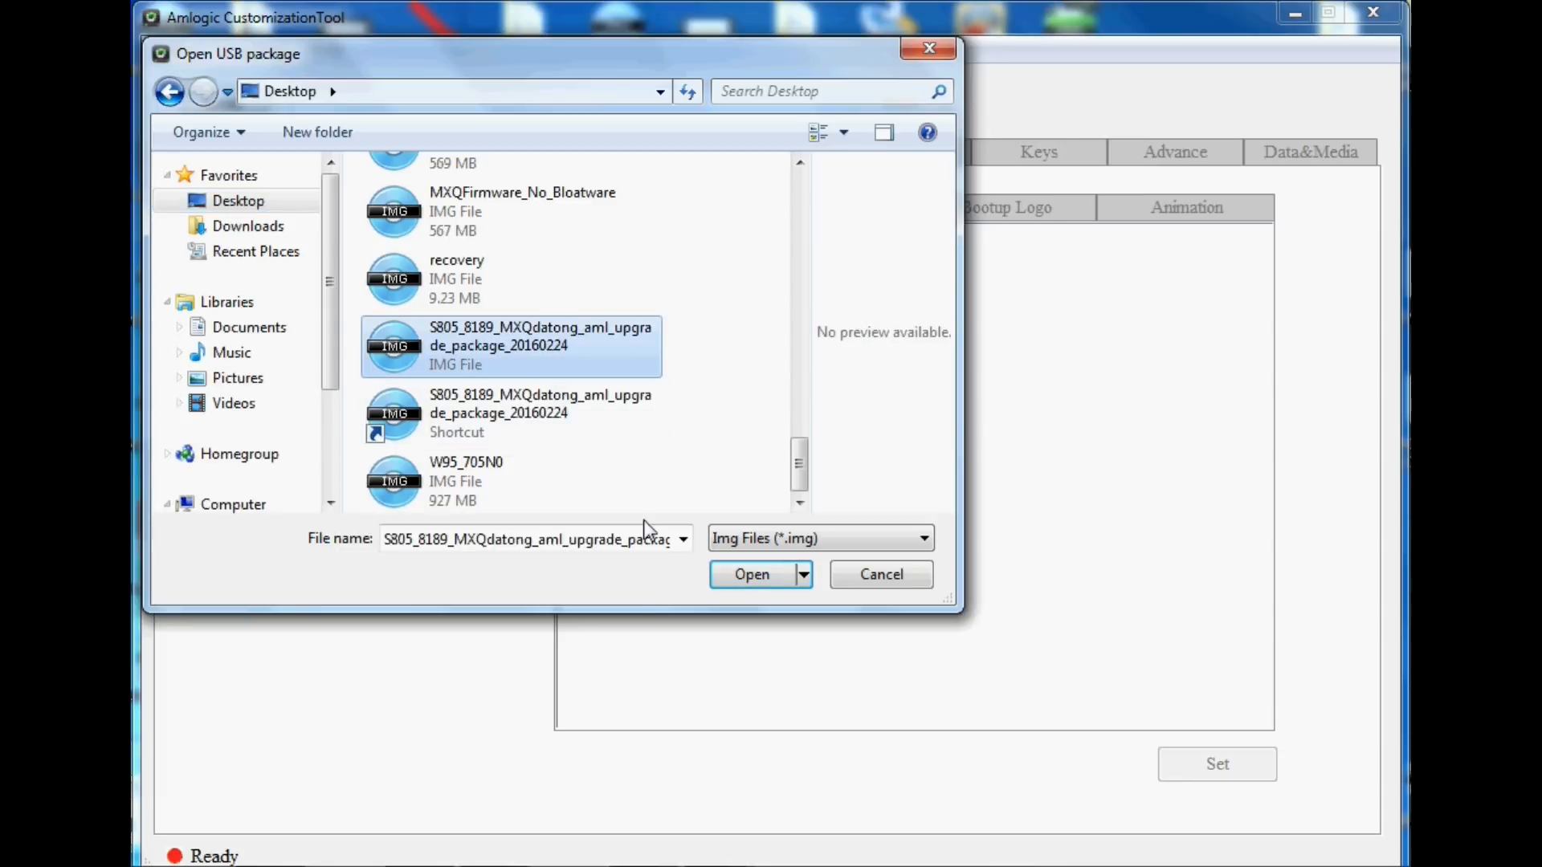
click(751, 575)
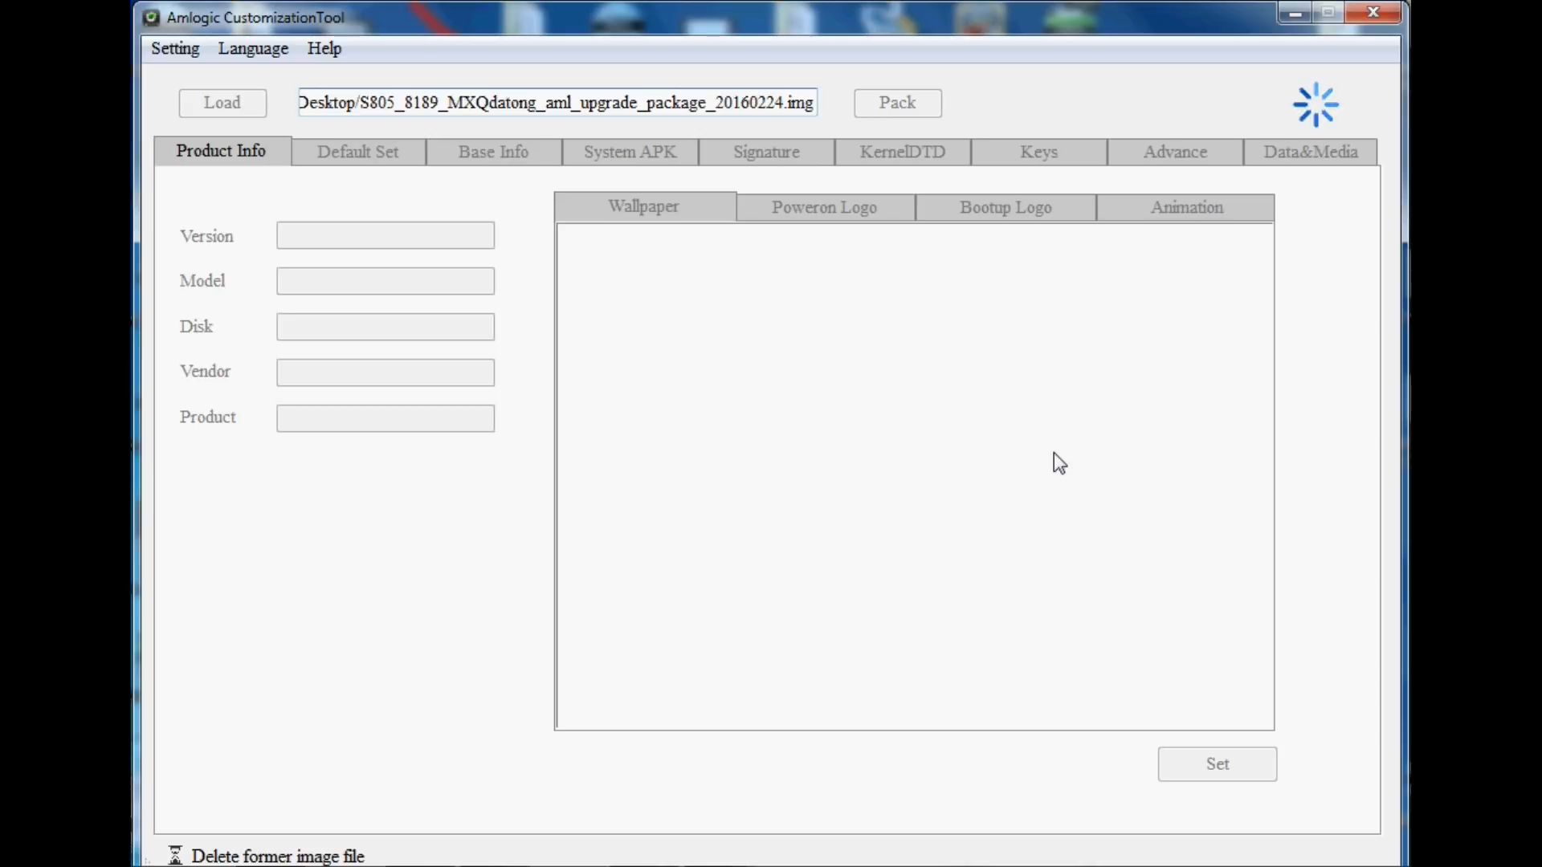
click(222, 103)
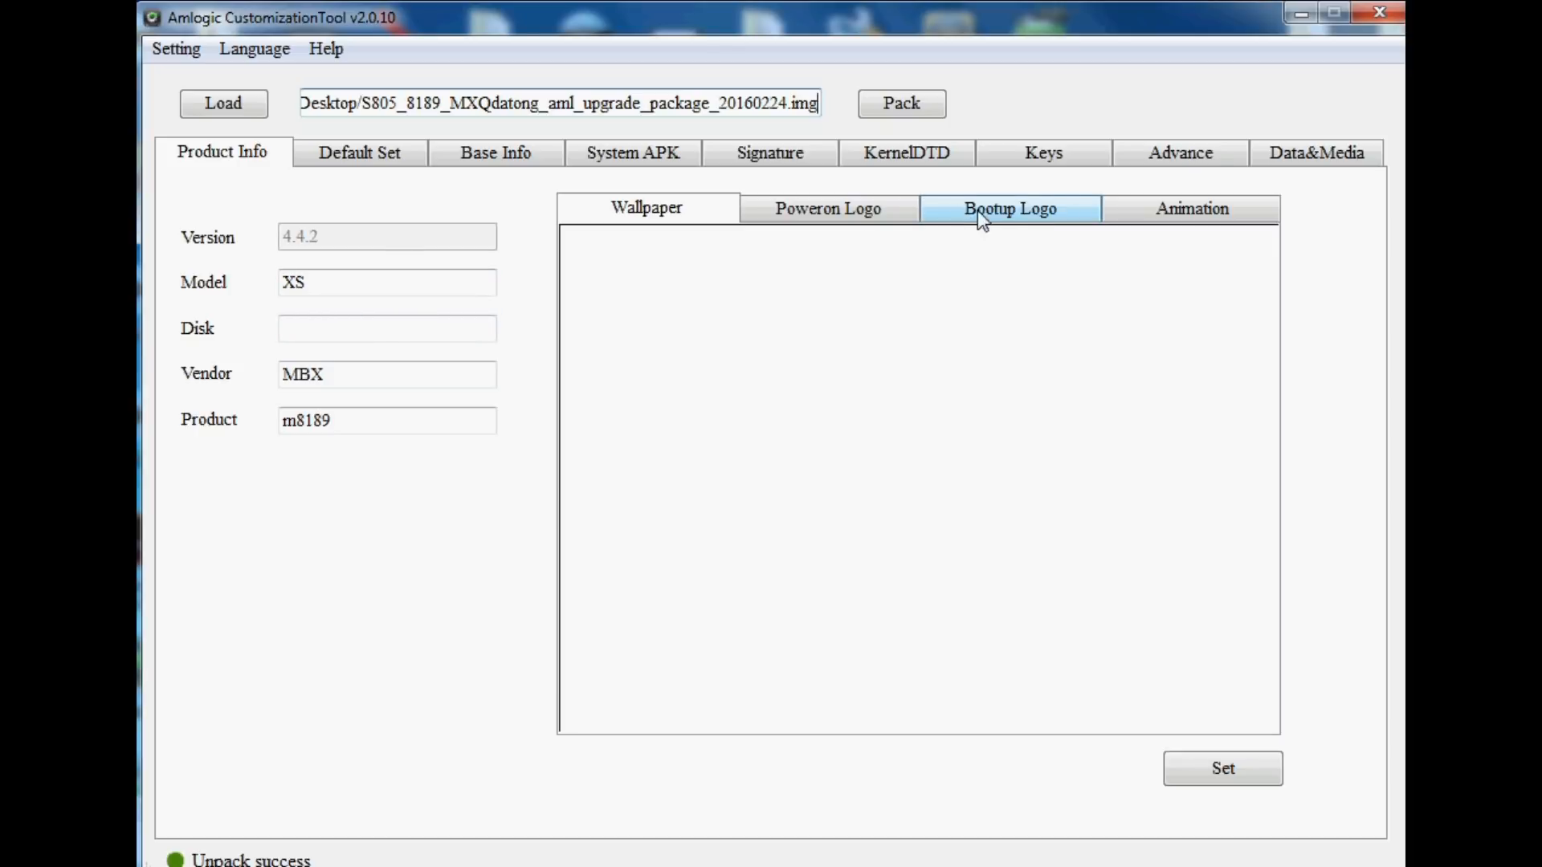
click(1008, 207)
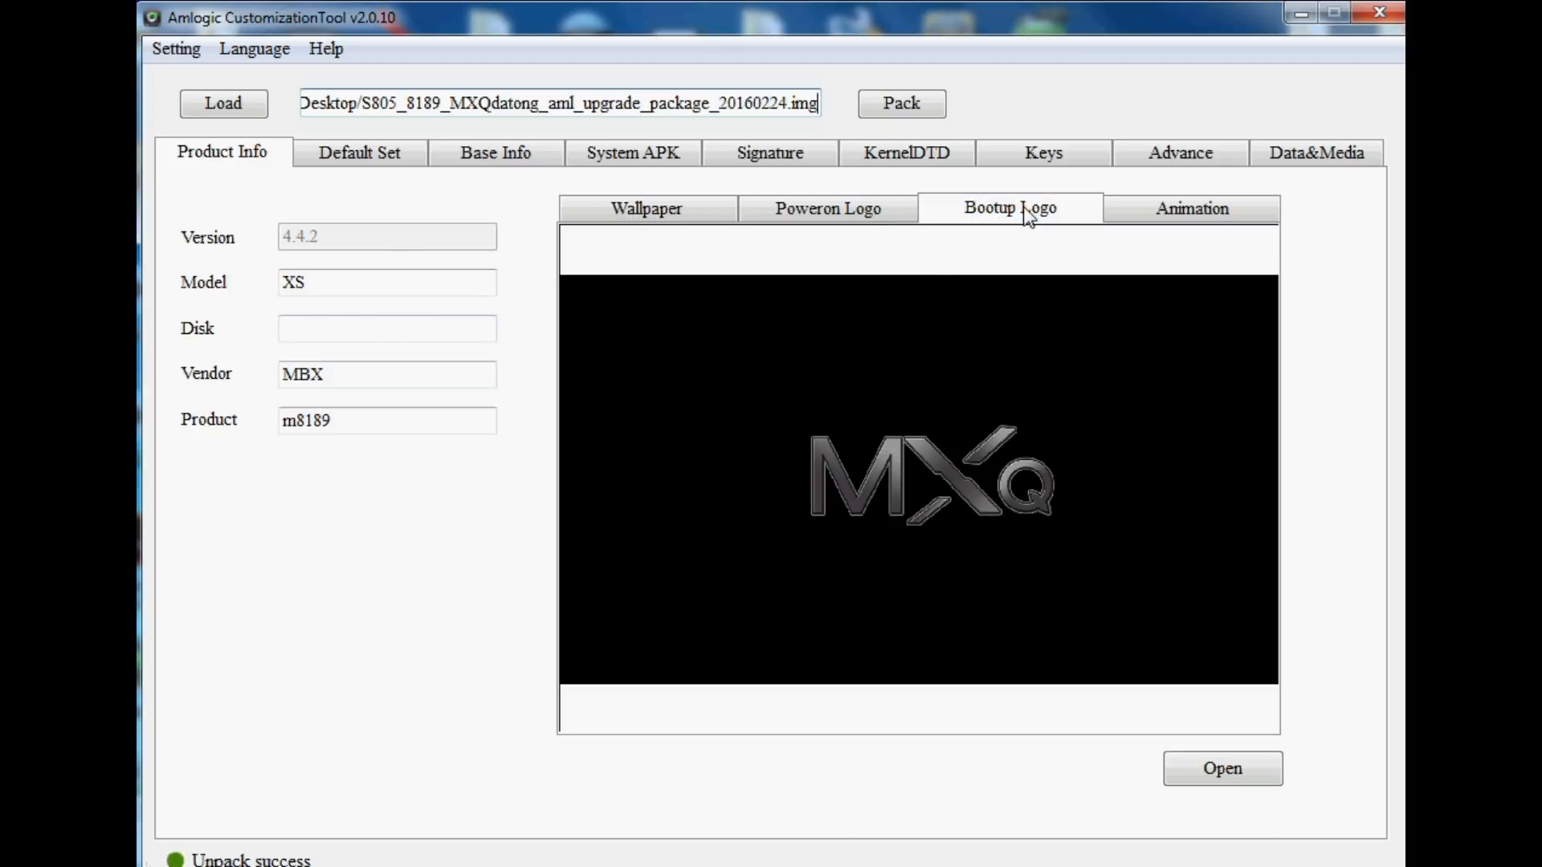
mouse_move(1055, 533)
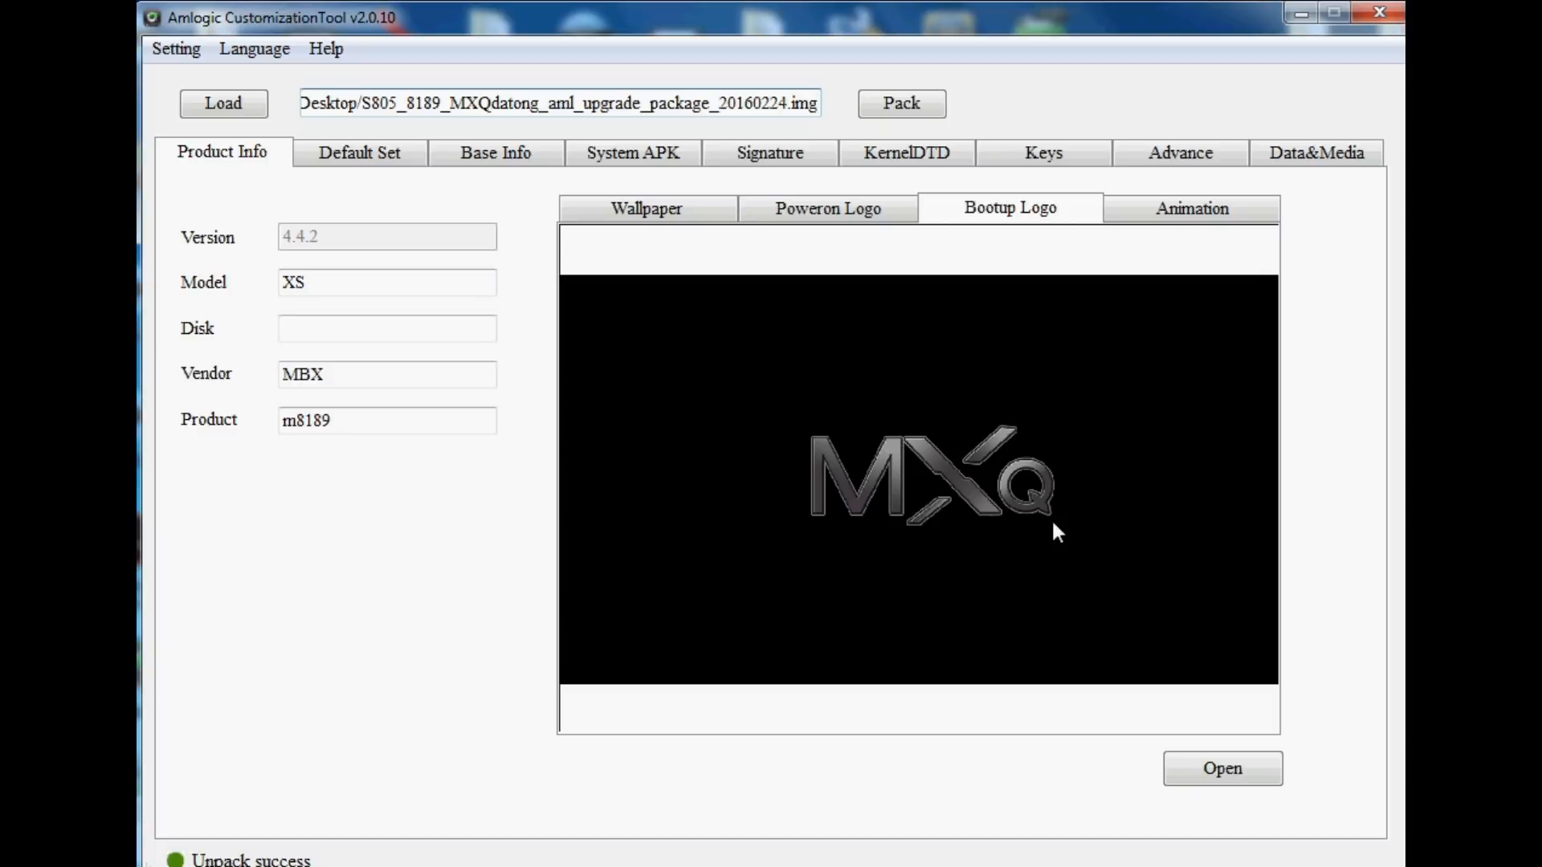
- Replace the boot logo with mxqproject 115.jpg, converting it to RGB16
click(1220, 767)
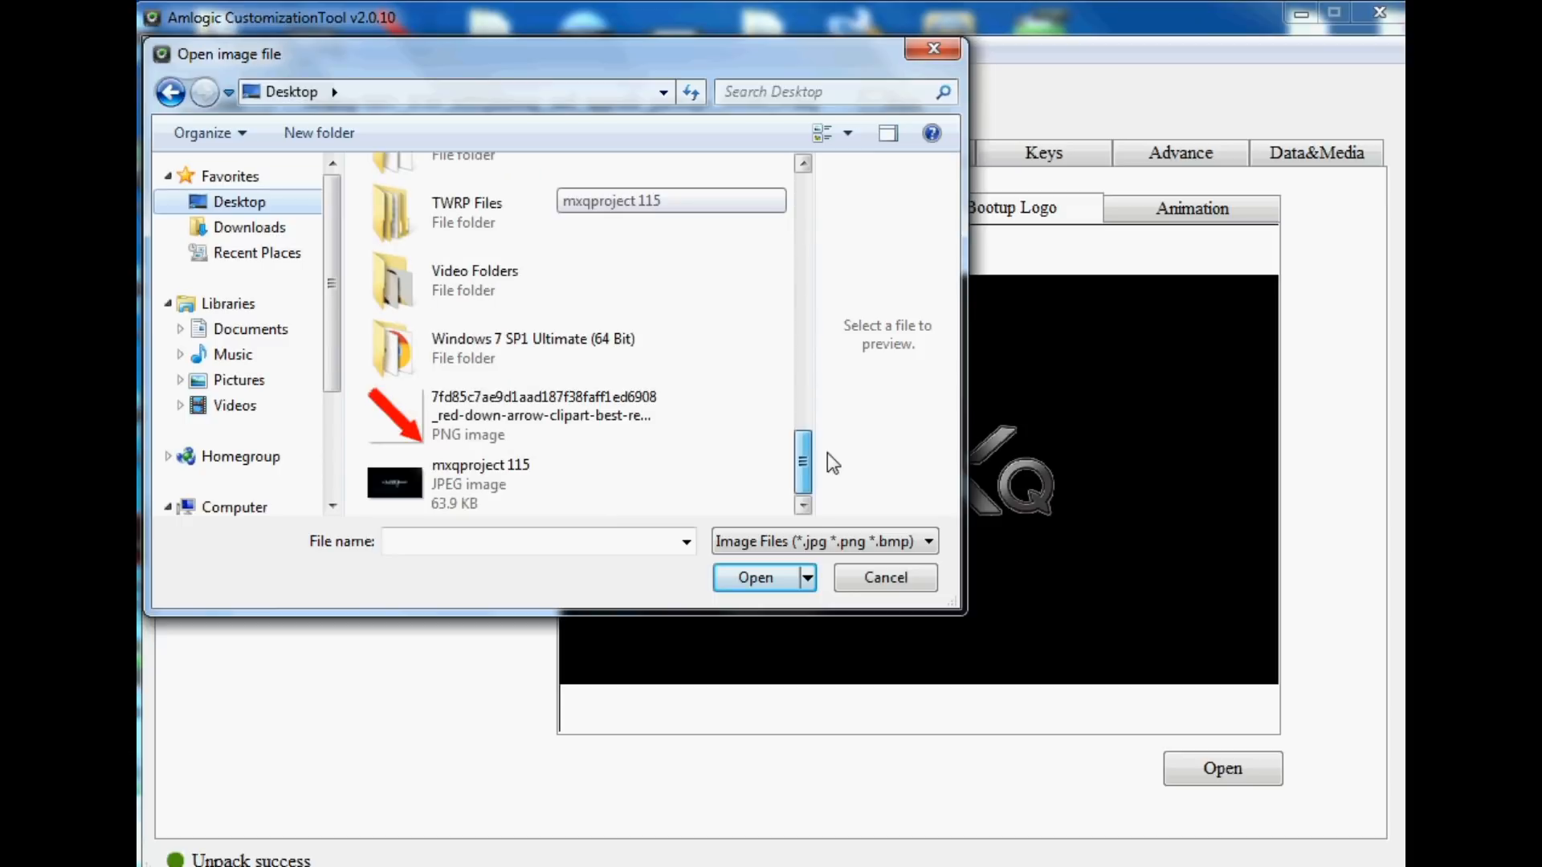
click(480, 484)
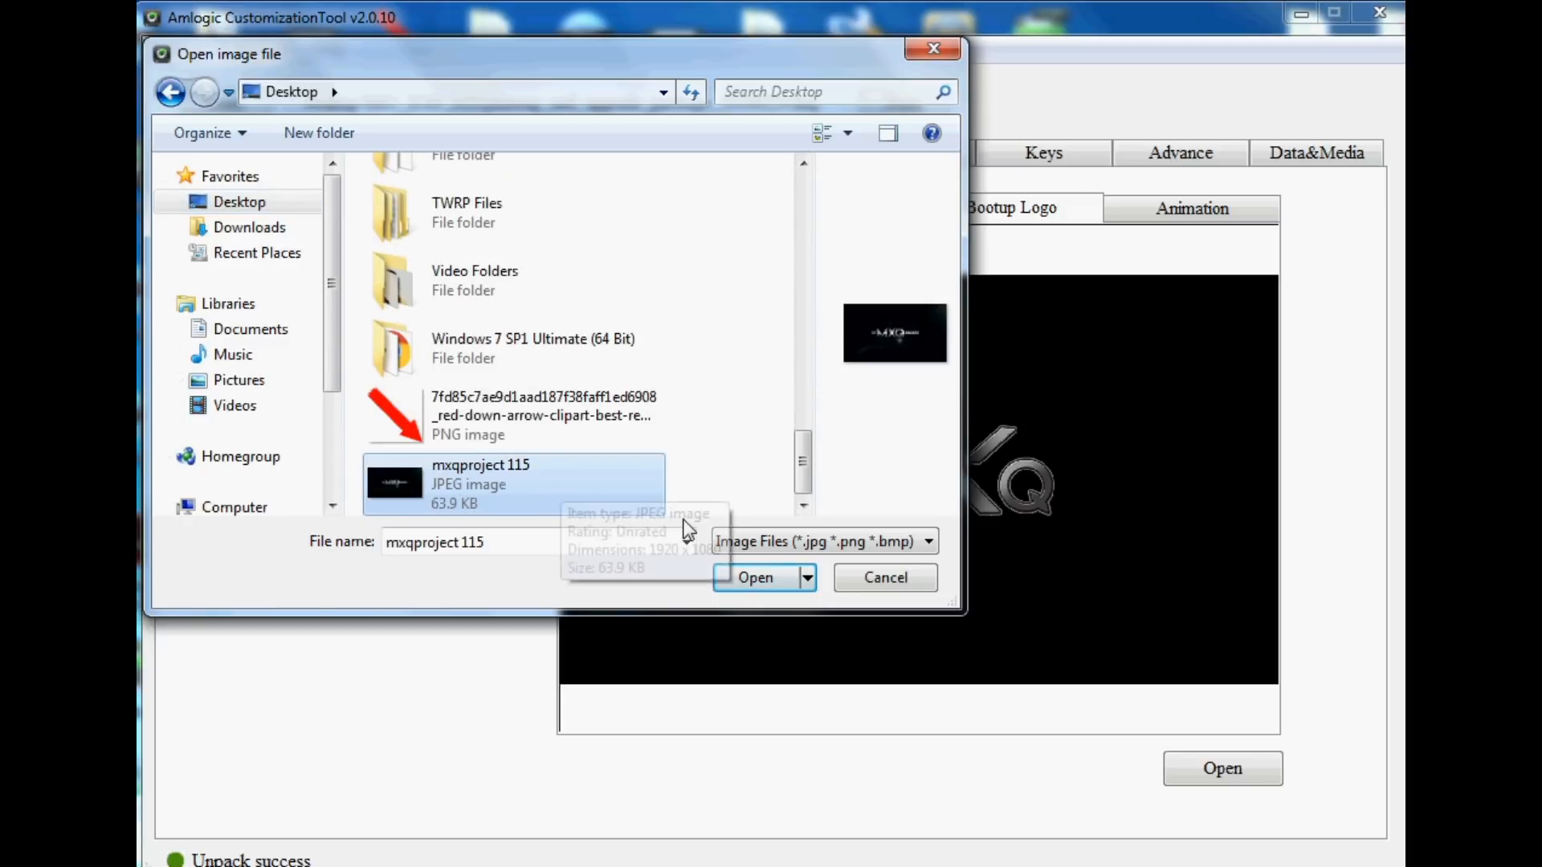
click(755, 576)
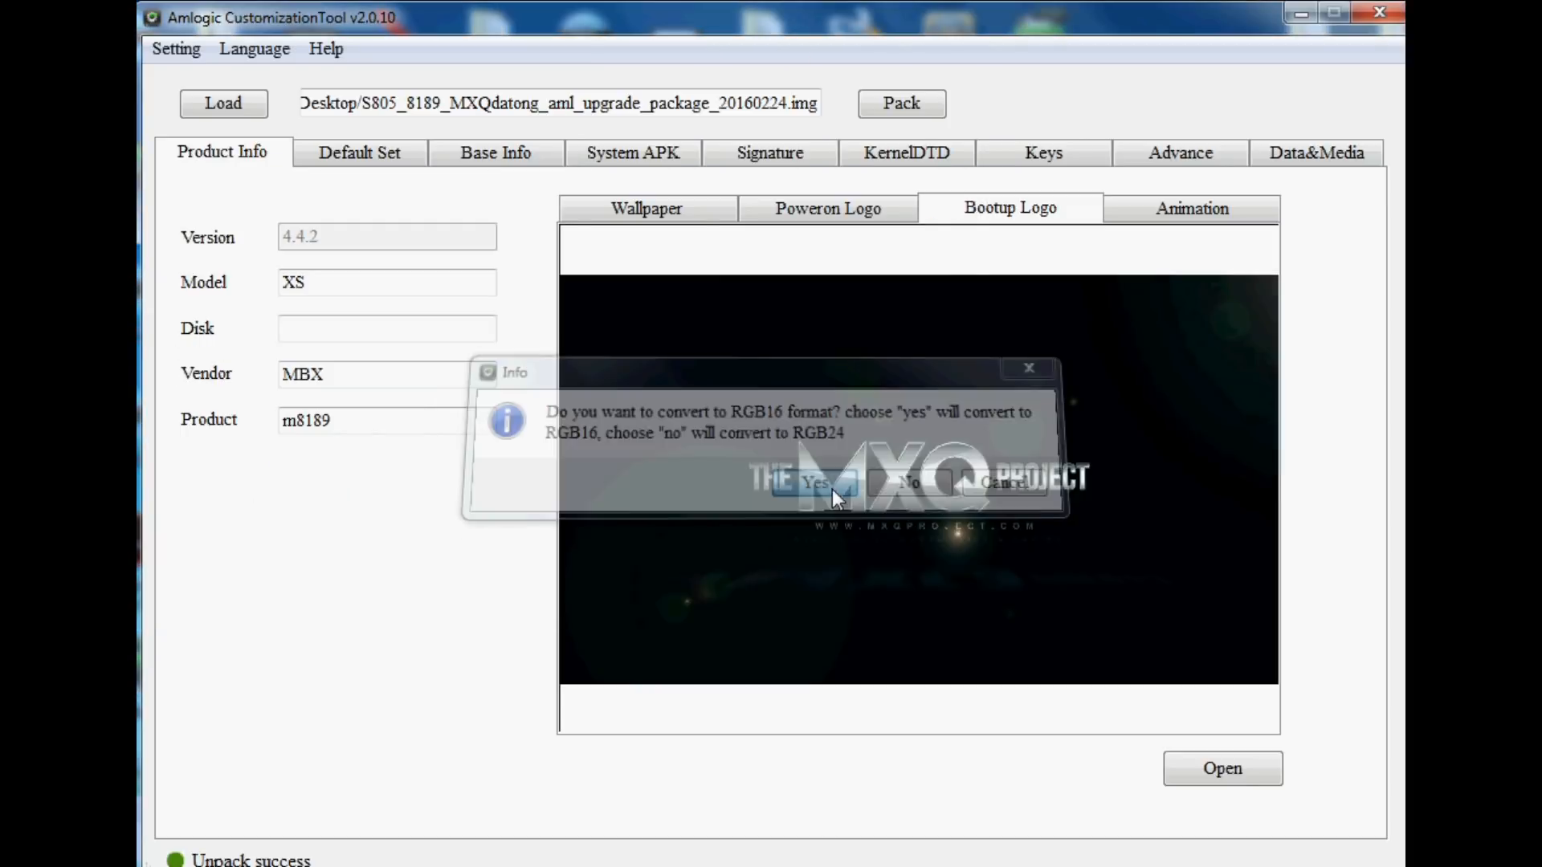
click(811, 483)
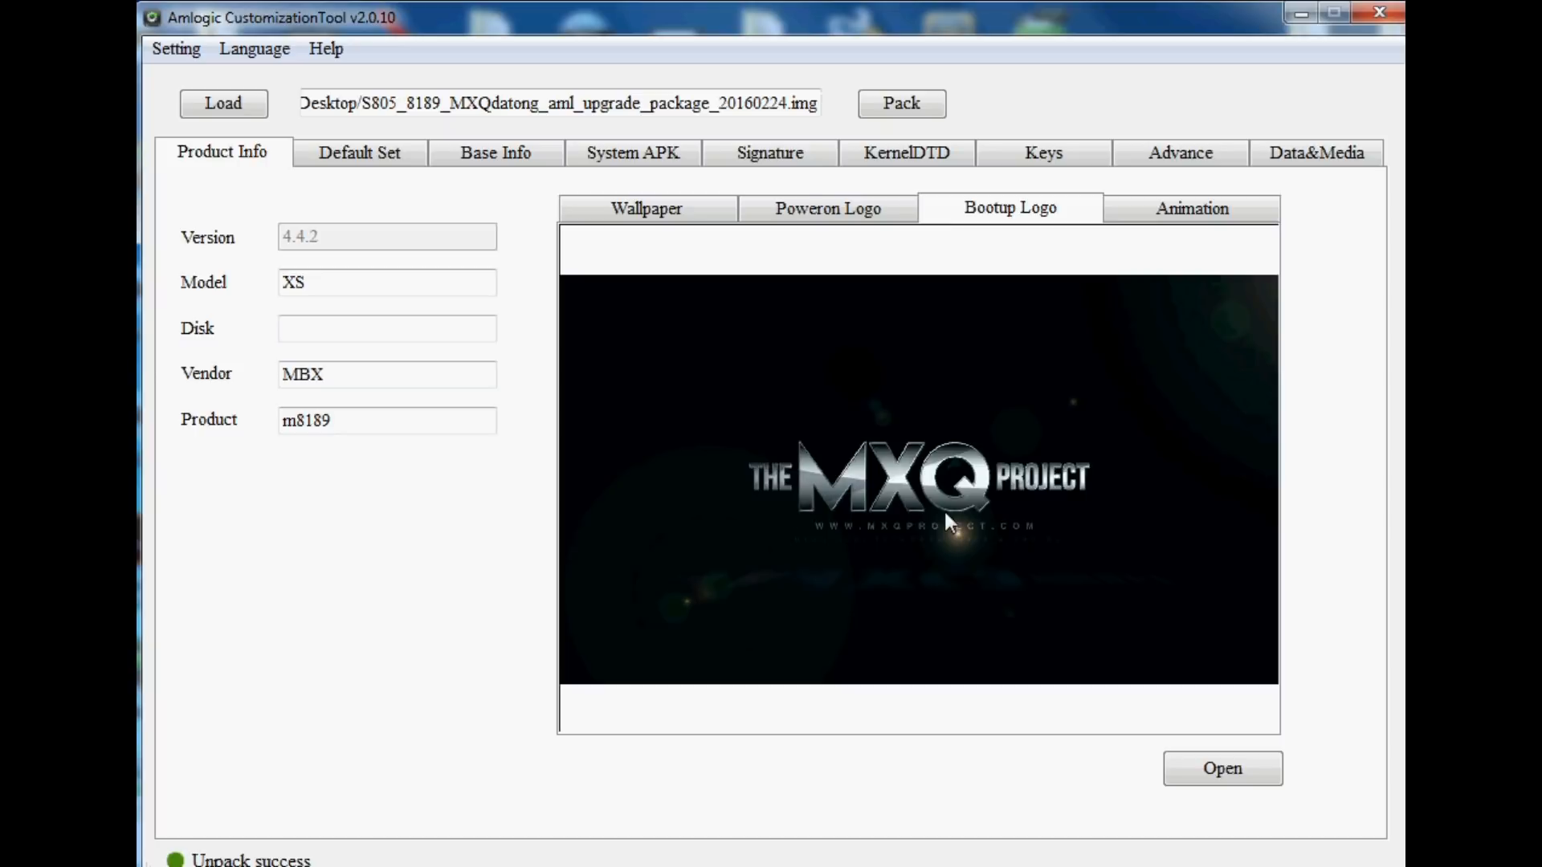
click(1190, 207)
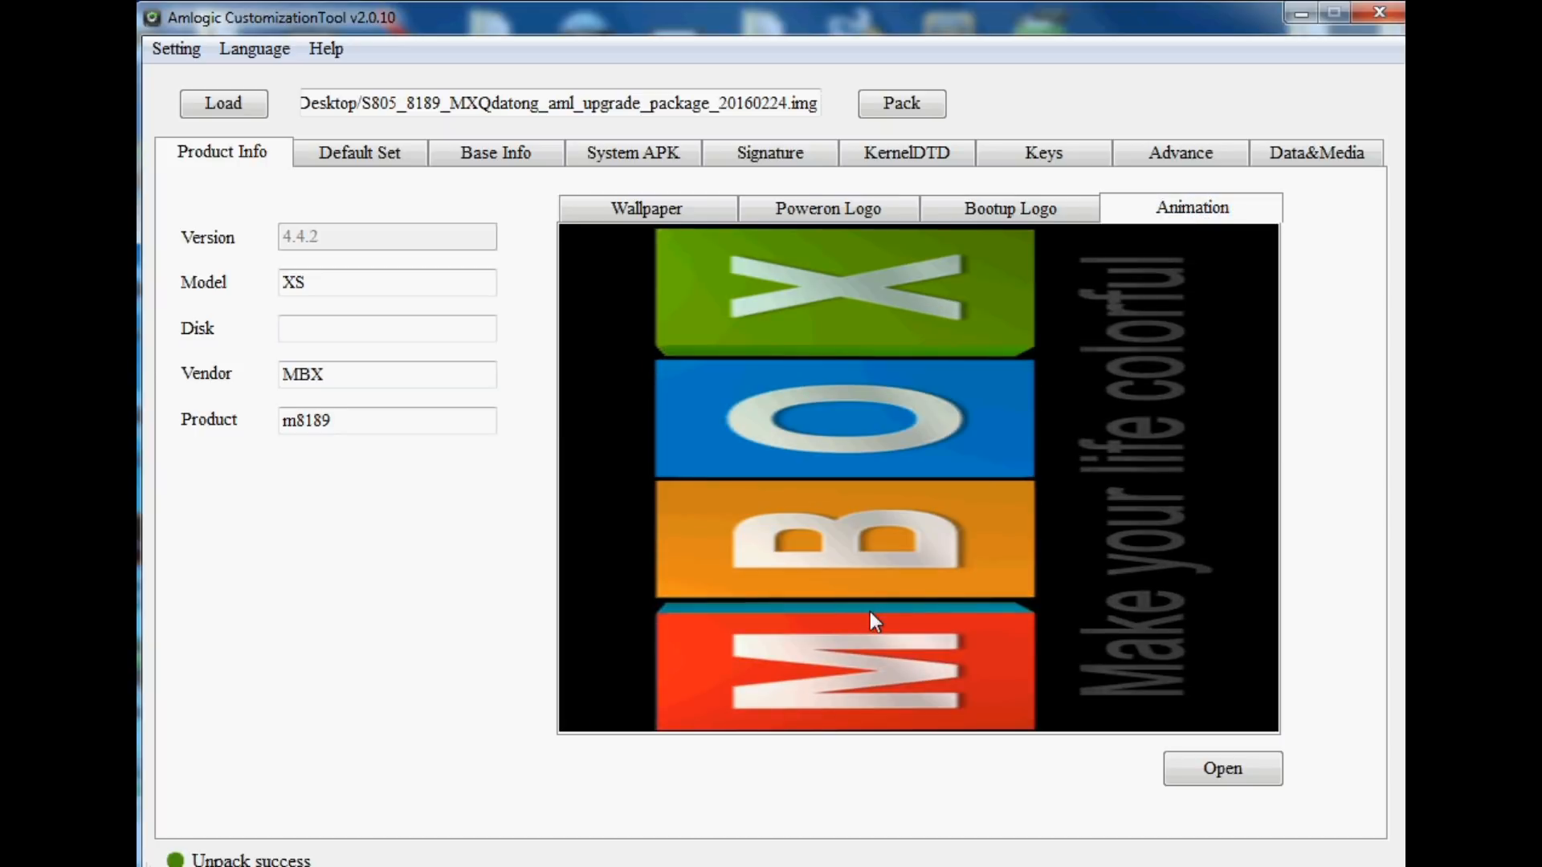
mouse_move(885, 629)
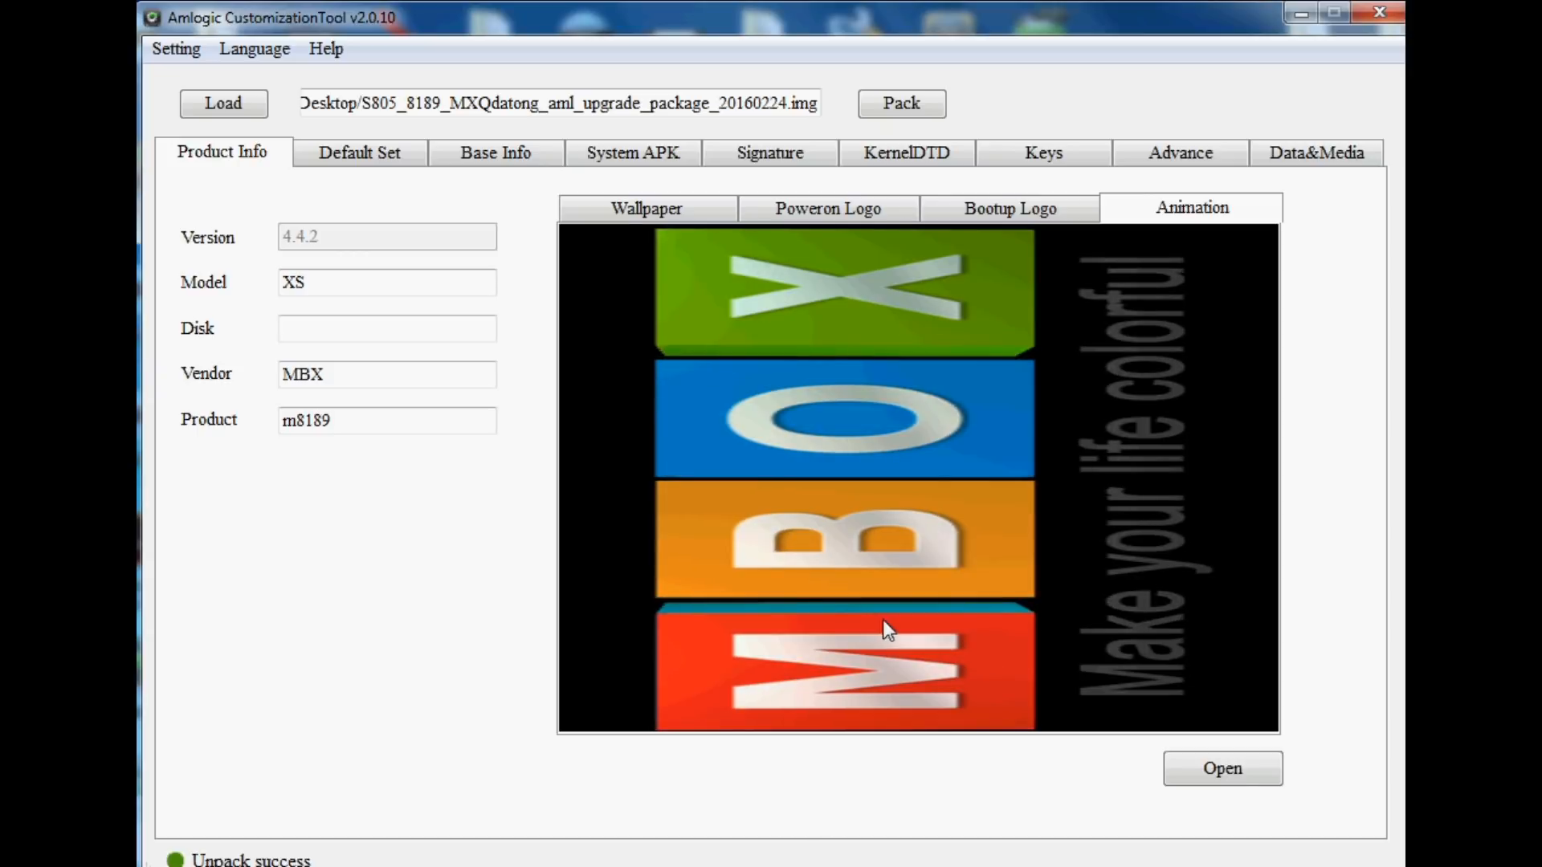
- Replace the boot animation with bootanimation.zip from the bootani - studd folder
click(1222, 768)
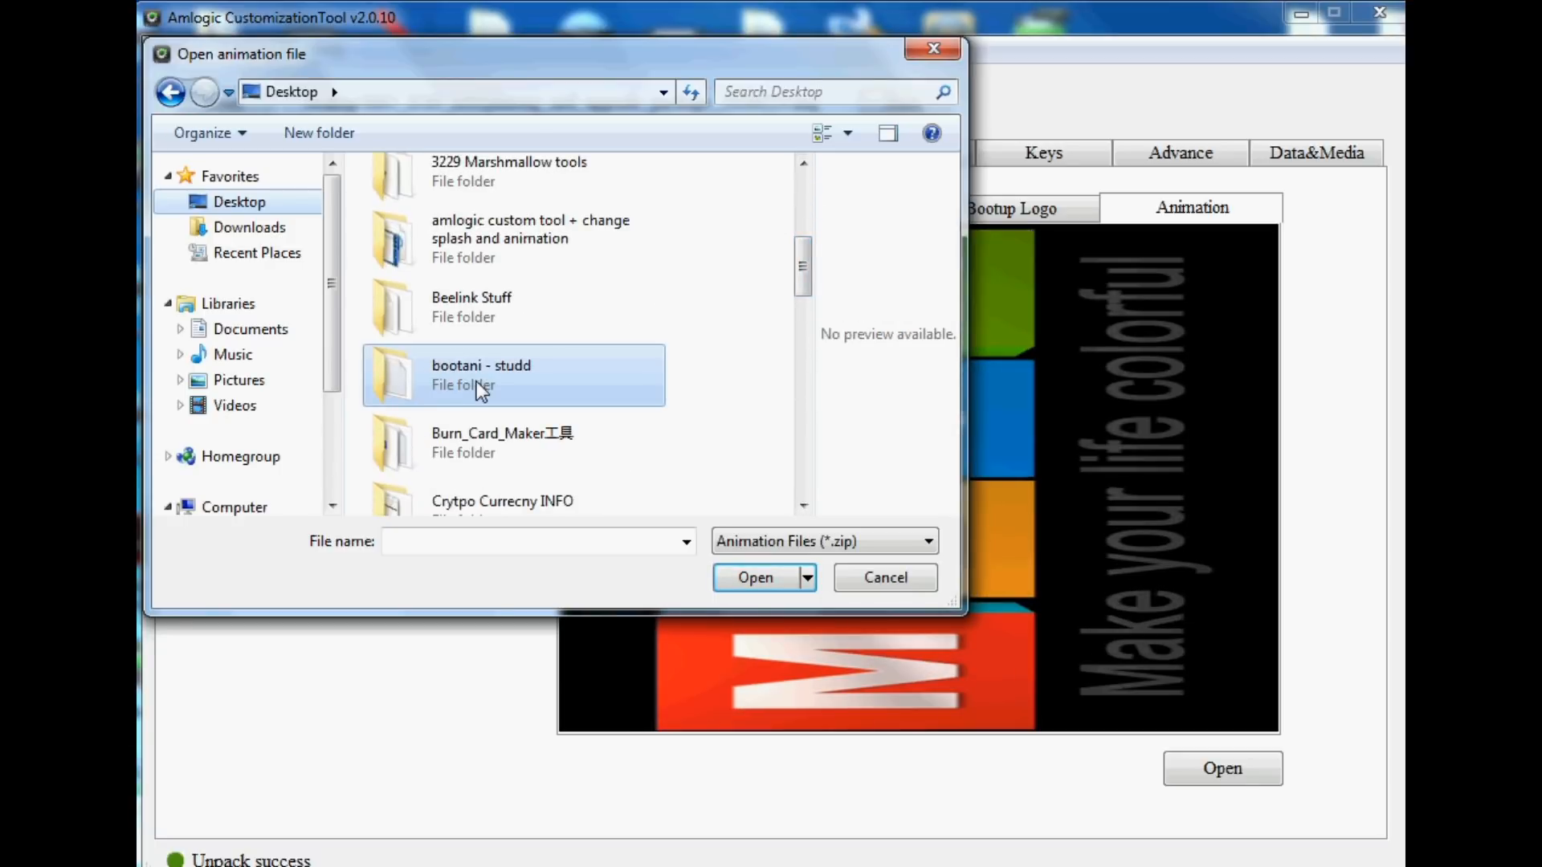
double_click(480, 375)
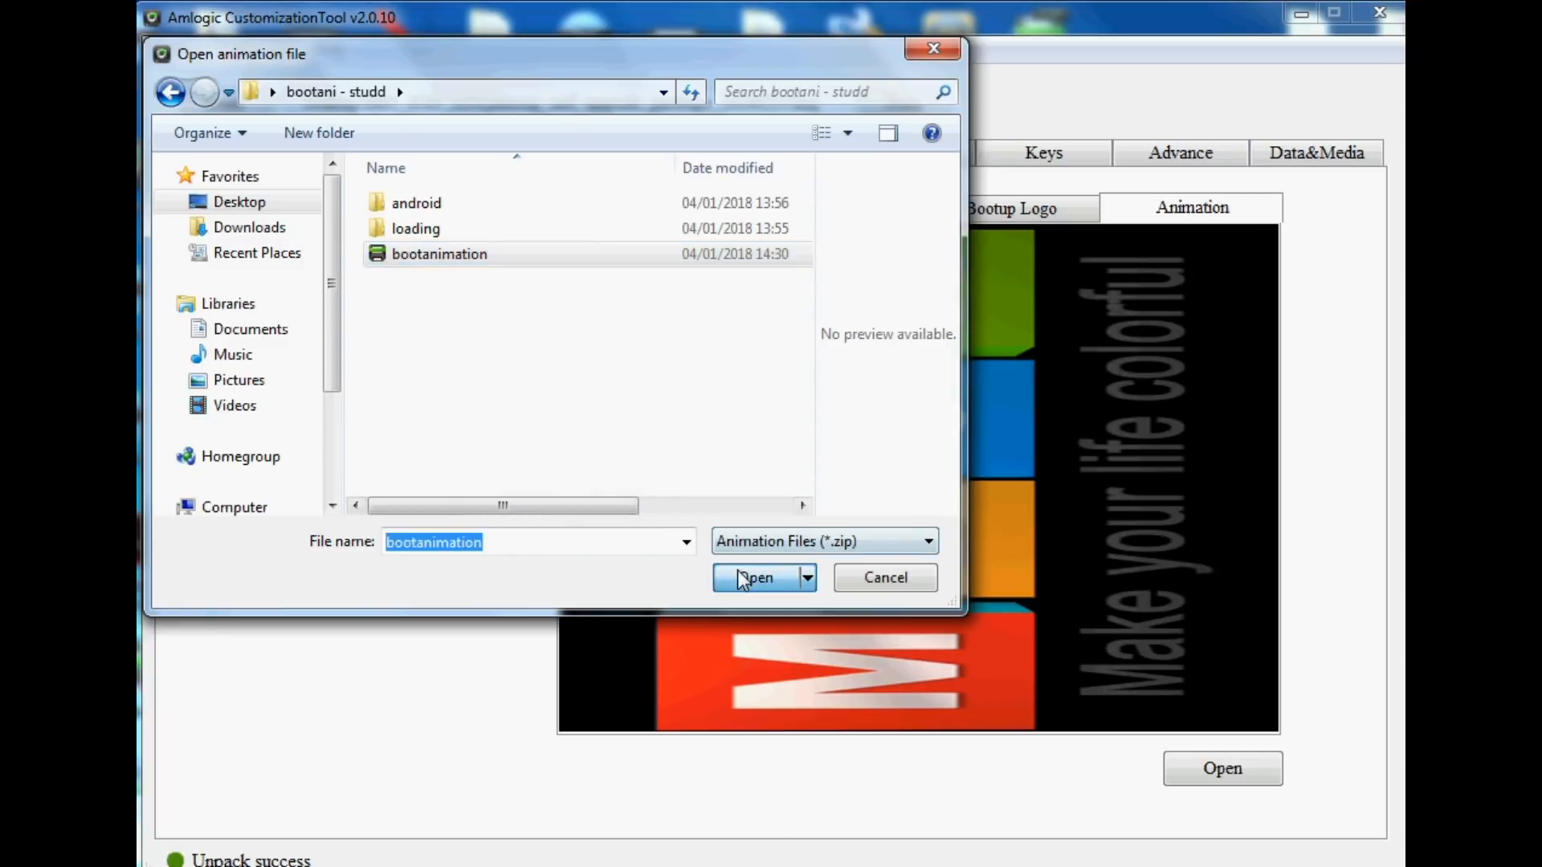
click(755, 576)
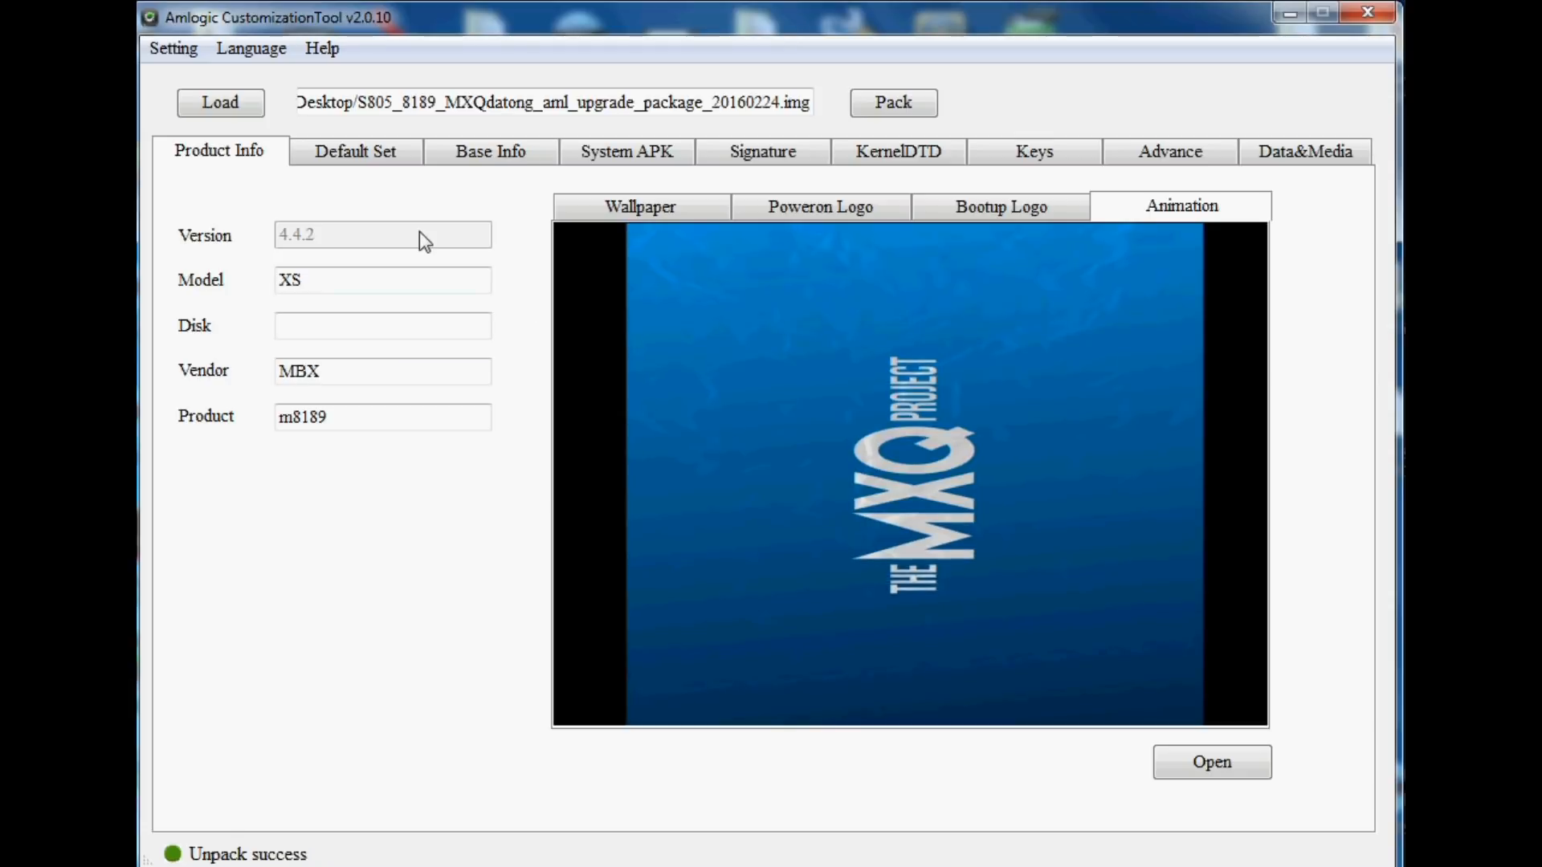
click(353, 151)
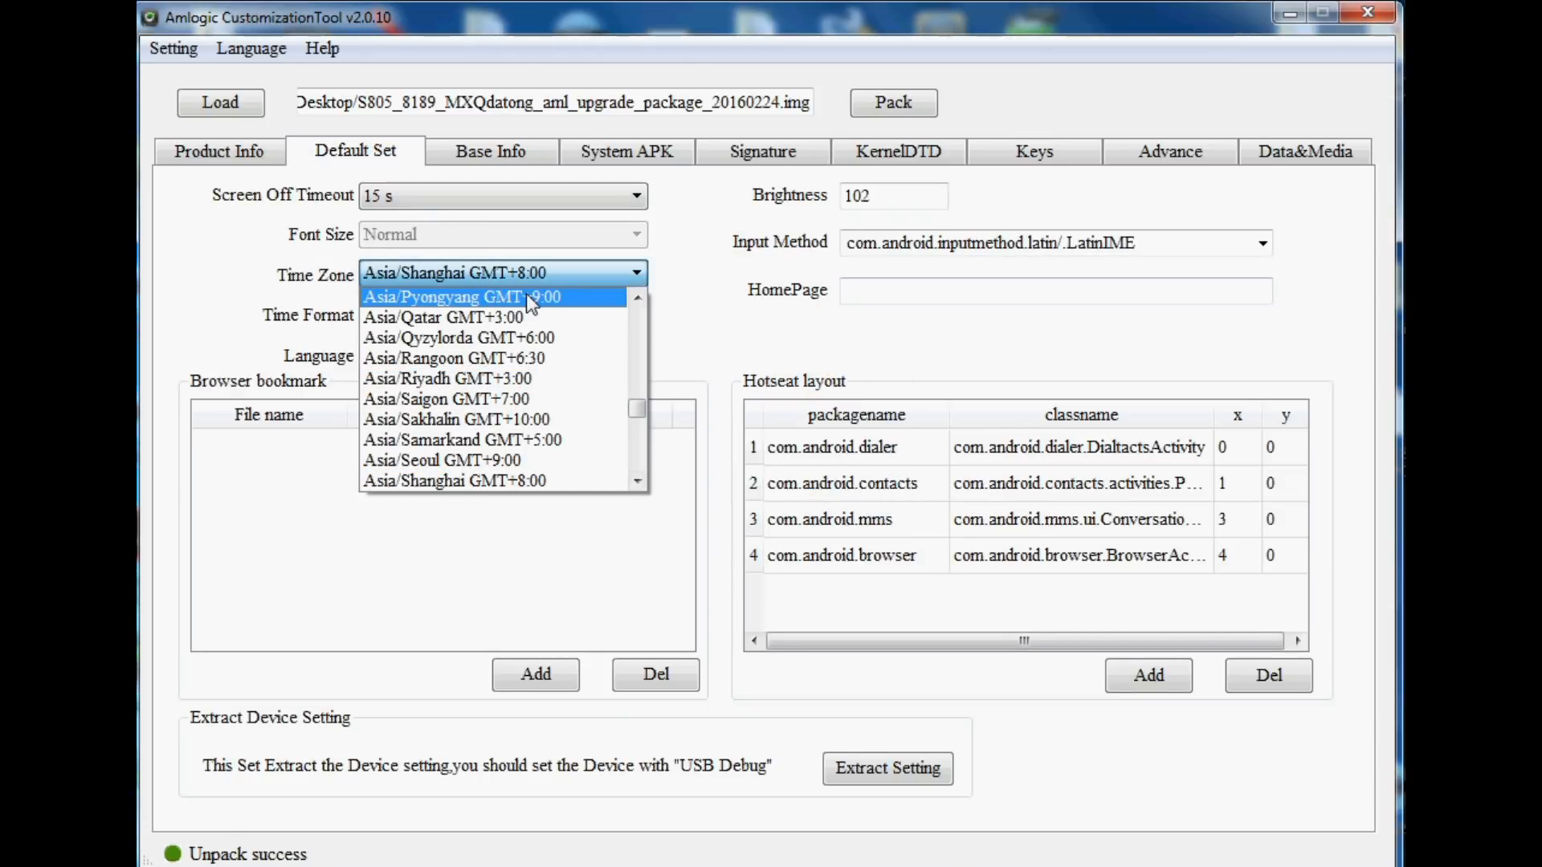
mouse_move(658, 387)
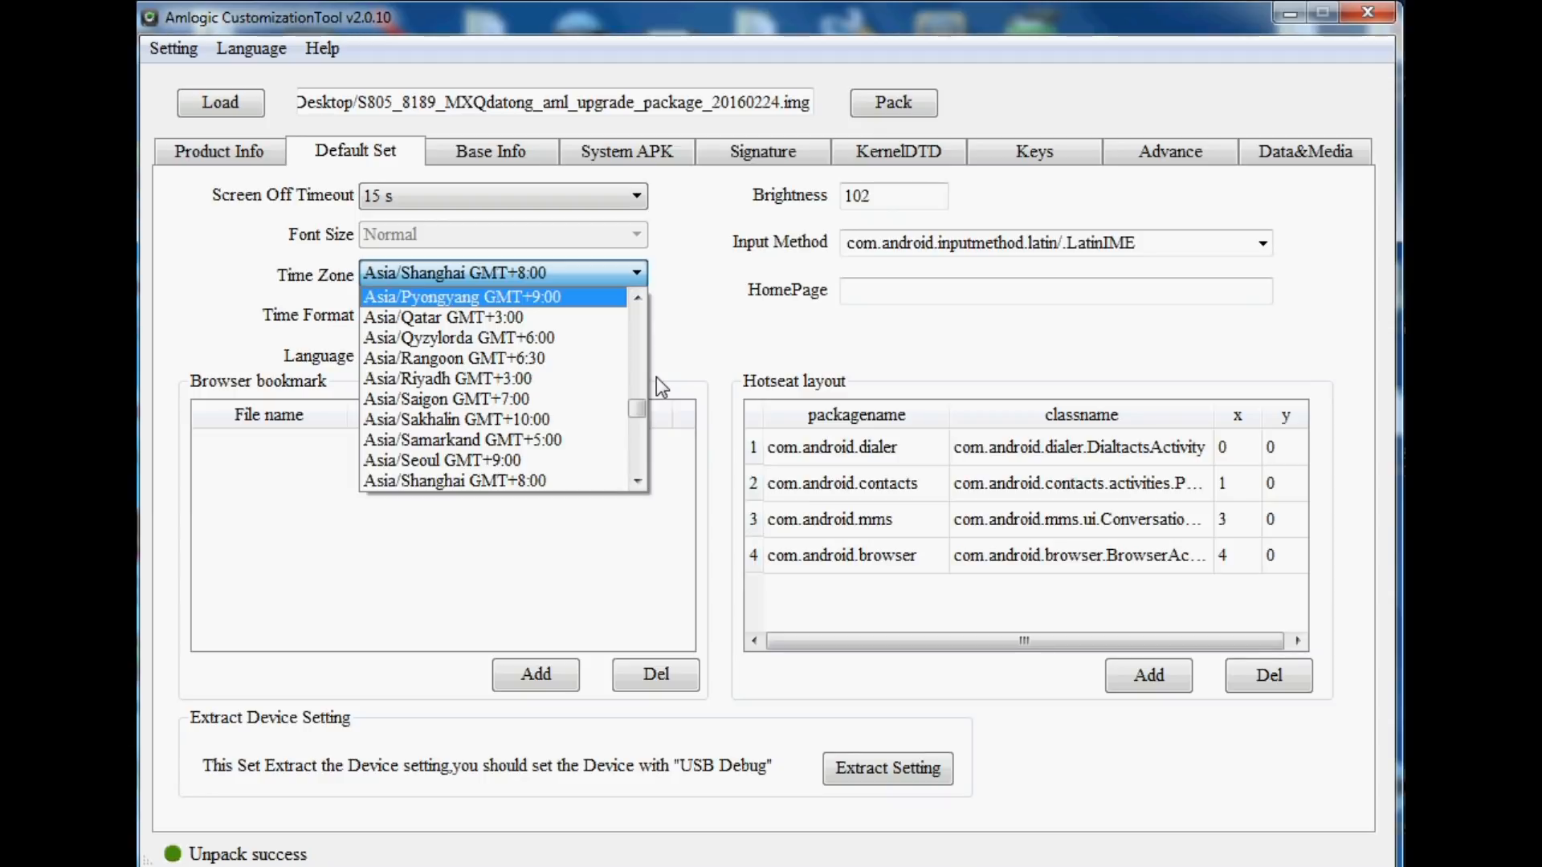
- Set the default time zone to Europe/London GMT+0:00 in Default Set
click(218, 151)
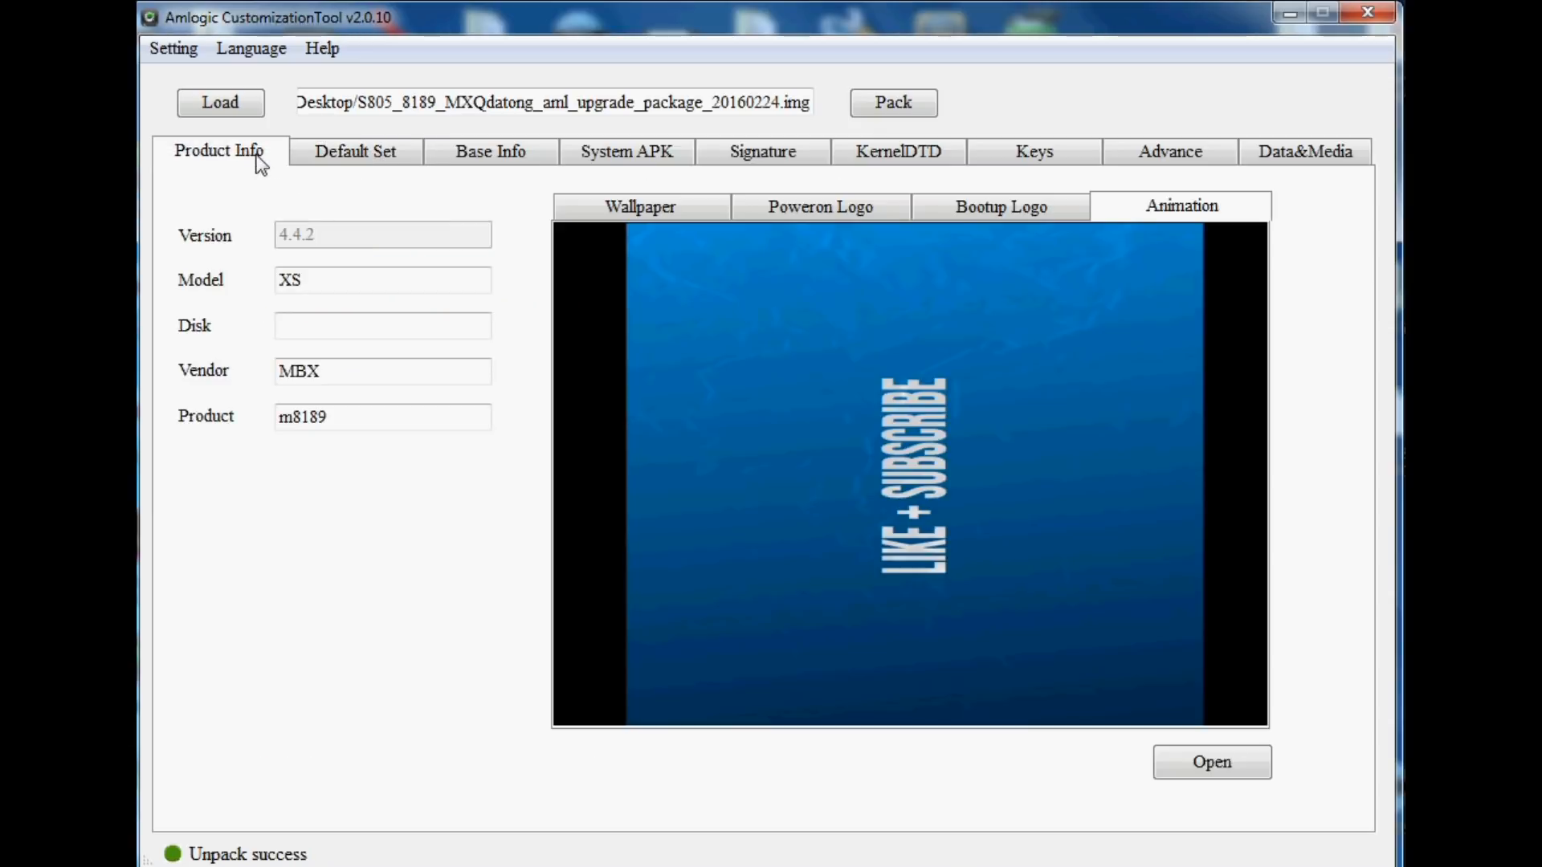
click(353, 151)
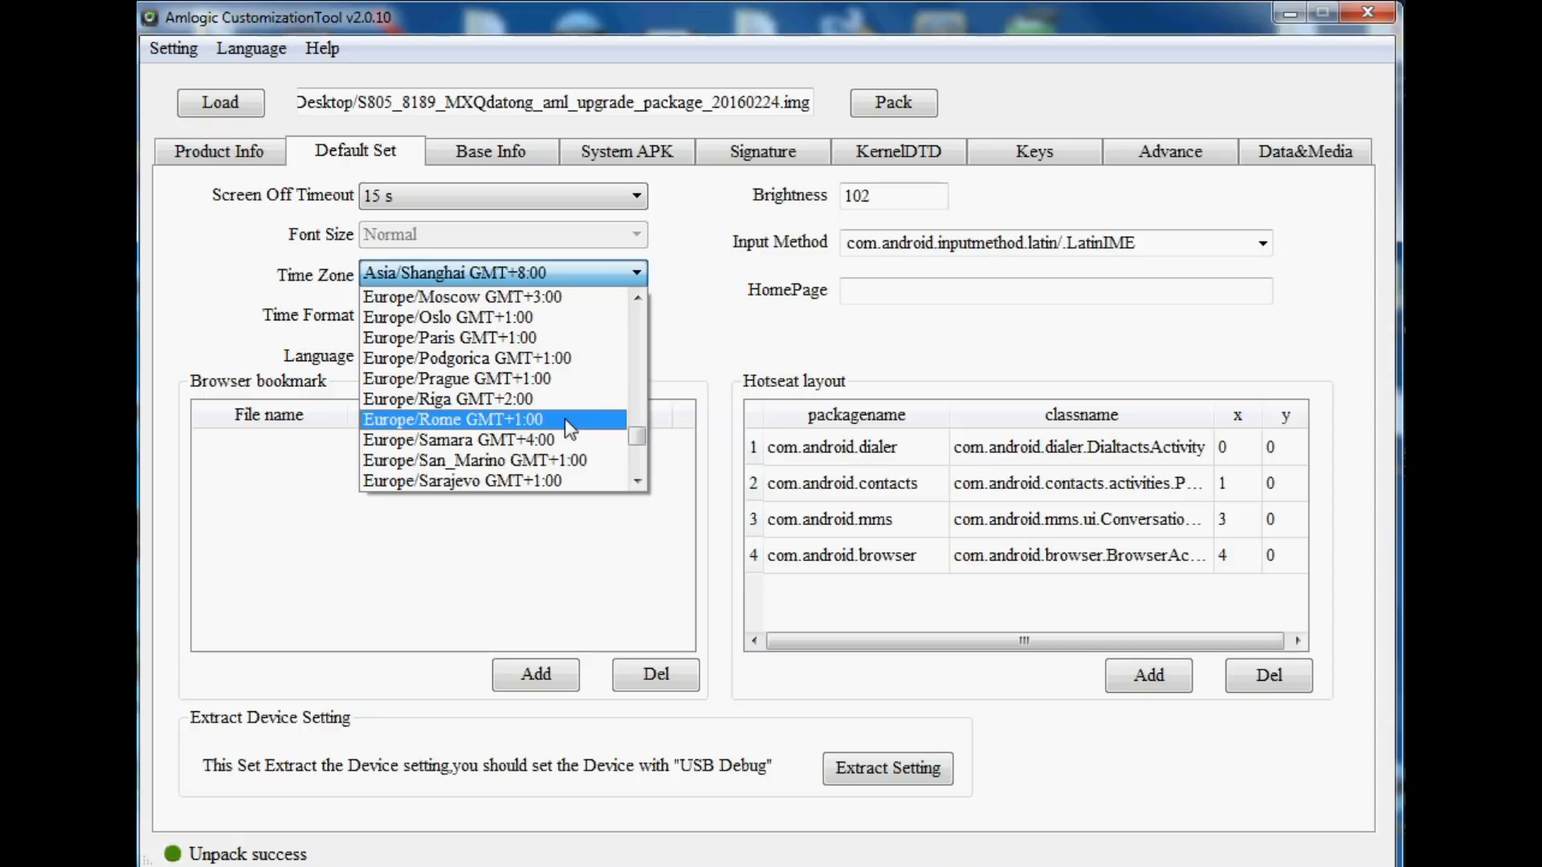
scroll(down, 3)
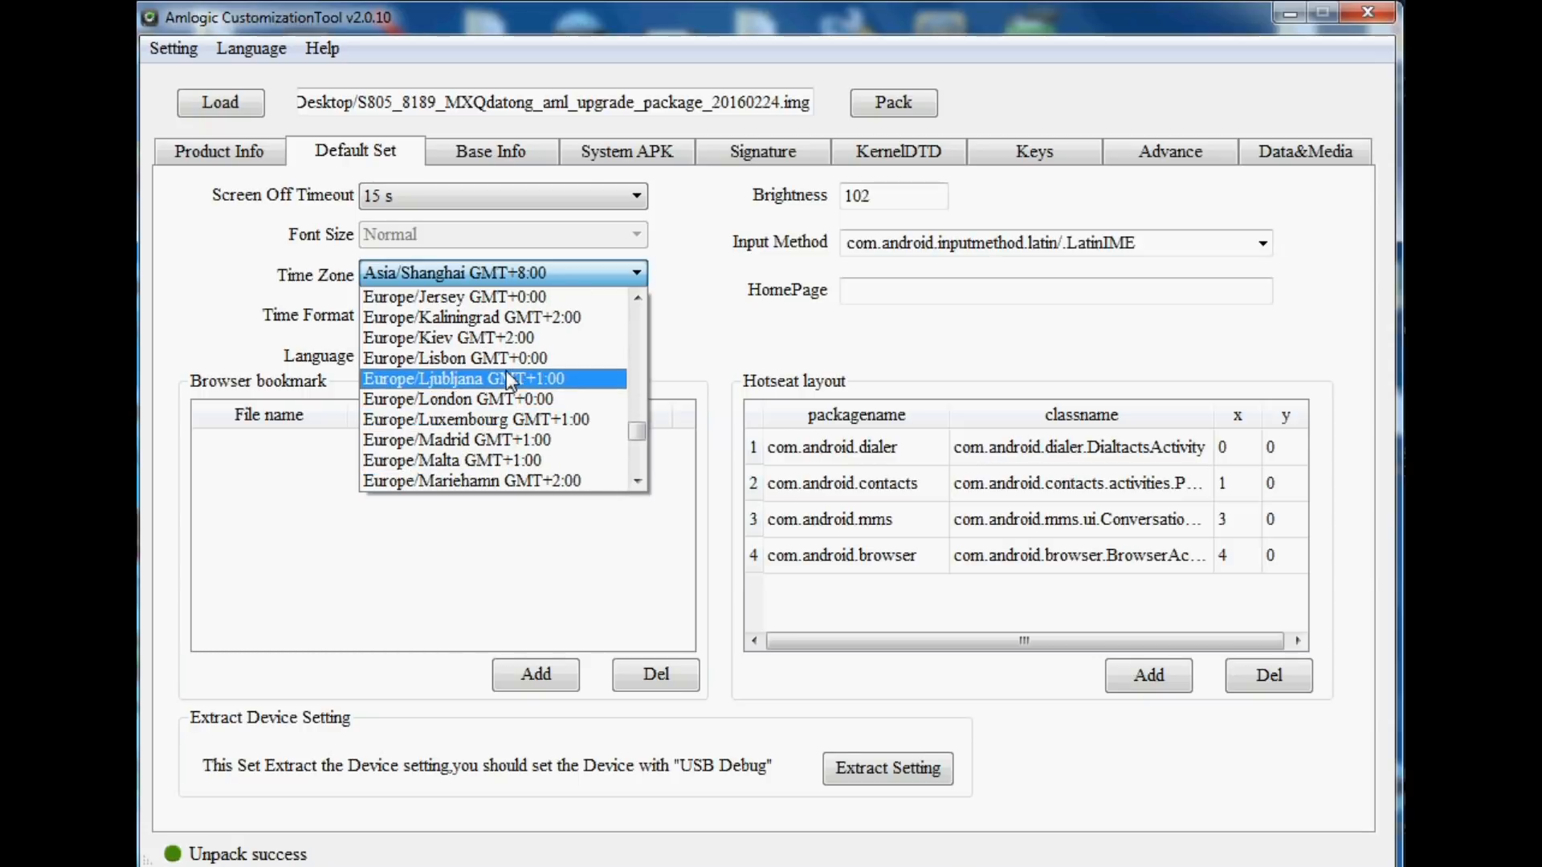
click(458, 399)
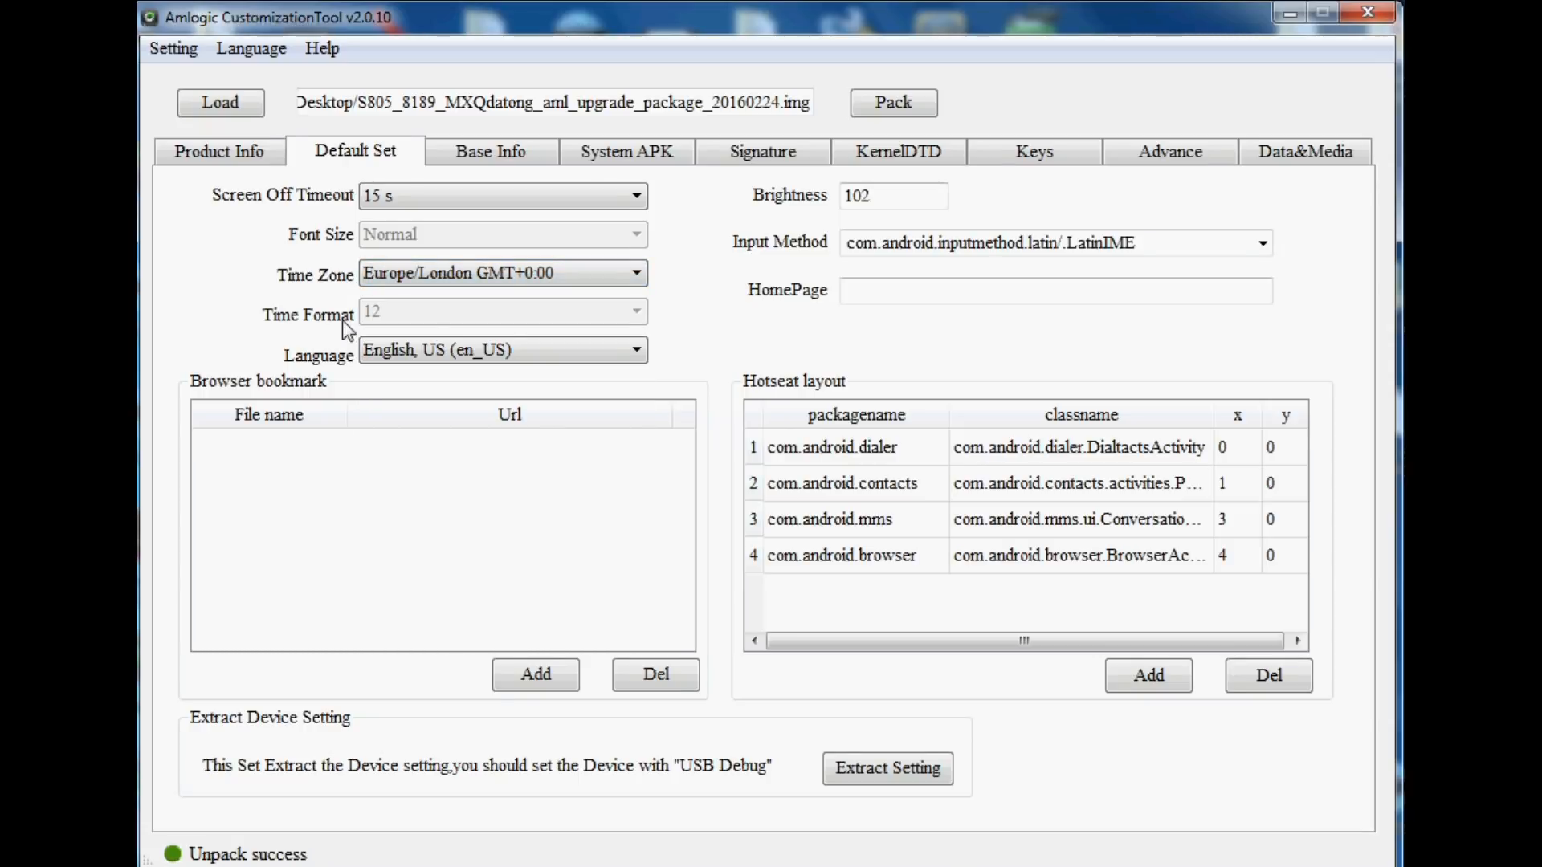
click(498, 151)
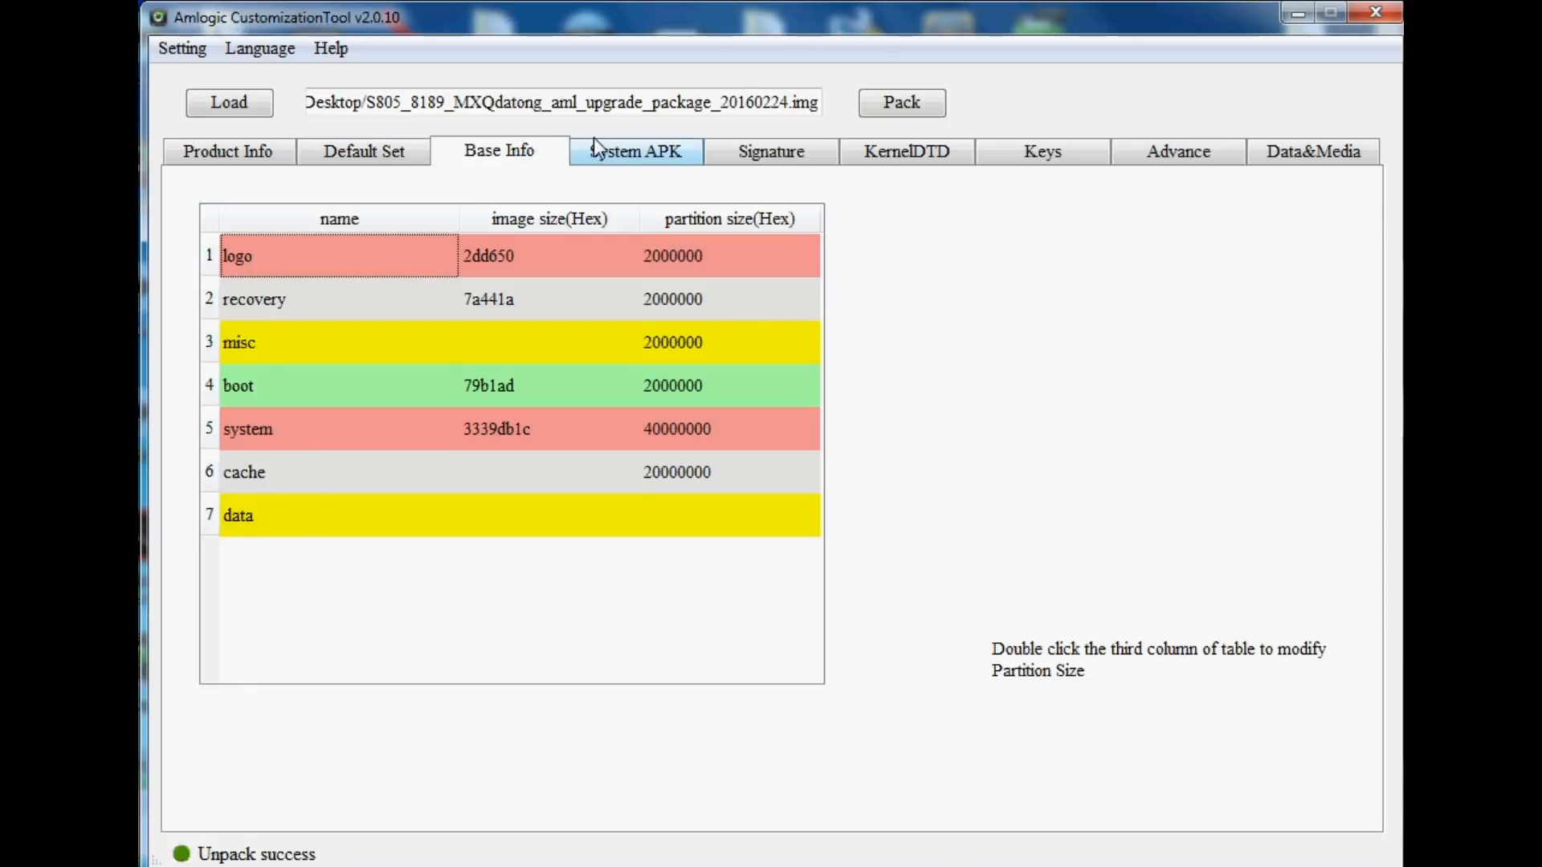
- Review the System APK list and Keys table, then show the Advance rootfs options
click(634, 151)
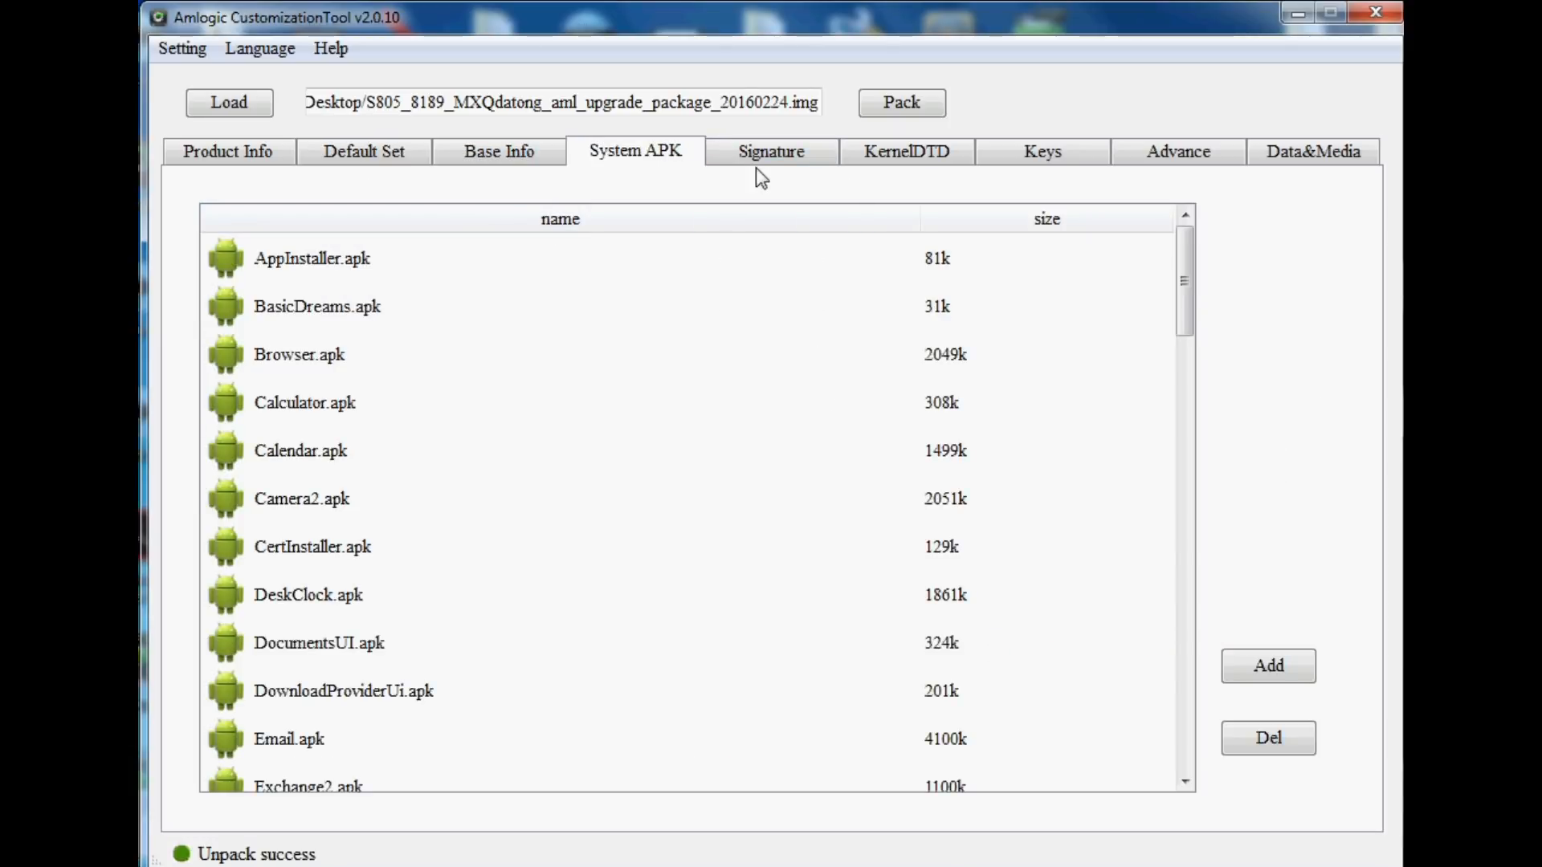
click(1041, 151)
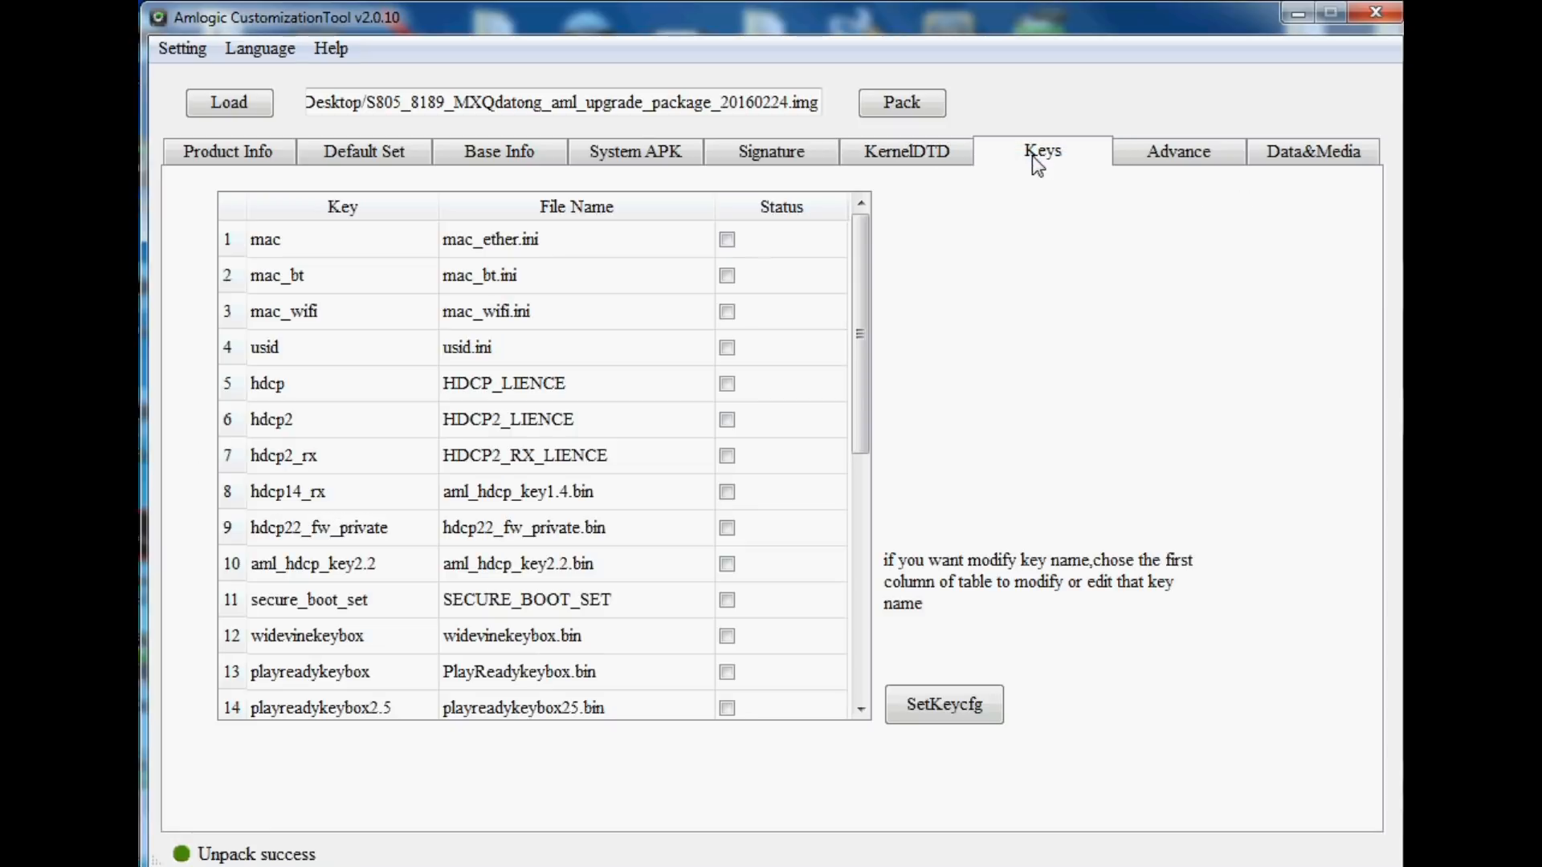
click(1177, 151)
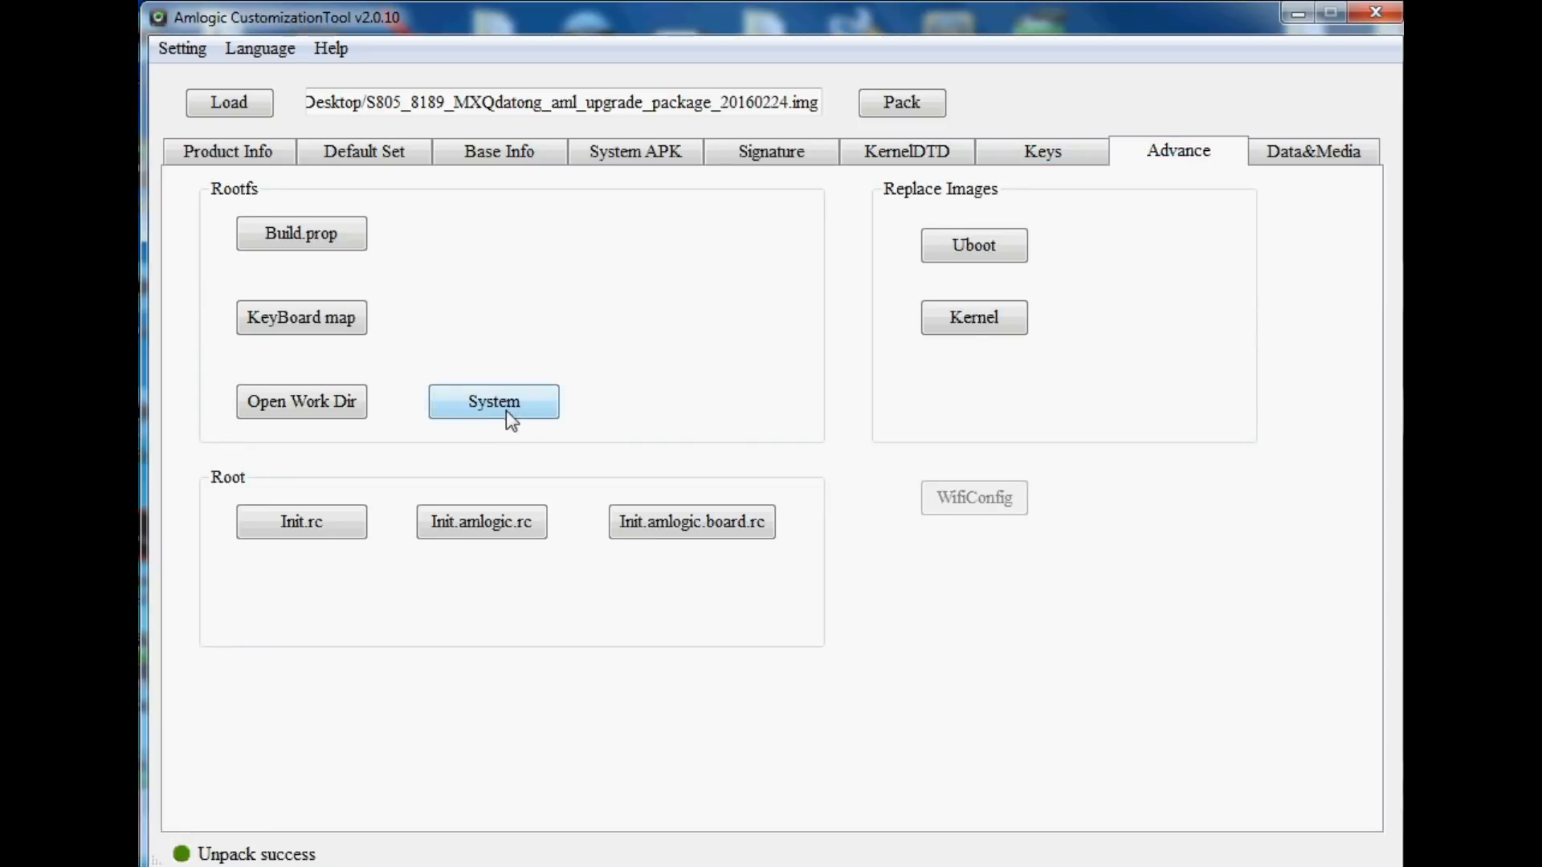
mouse_move(462, 415)
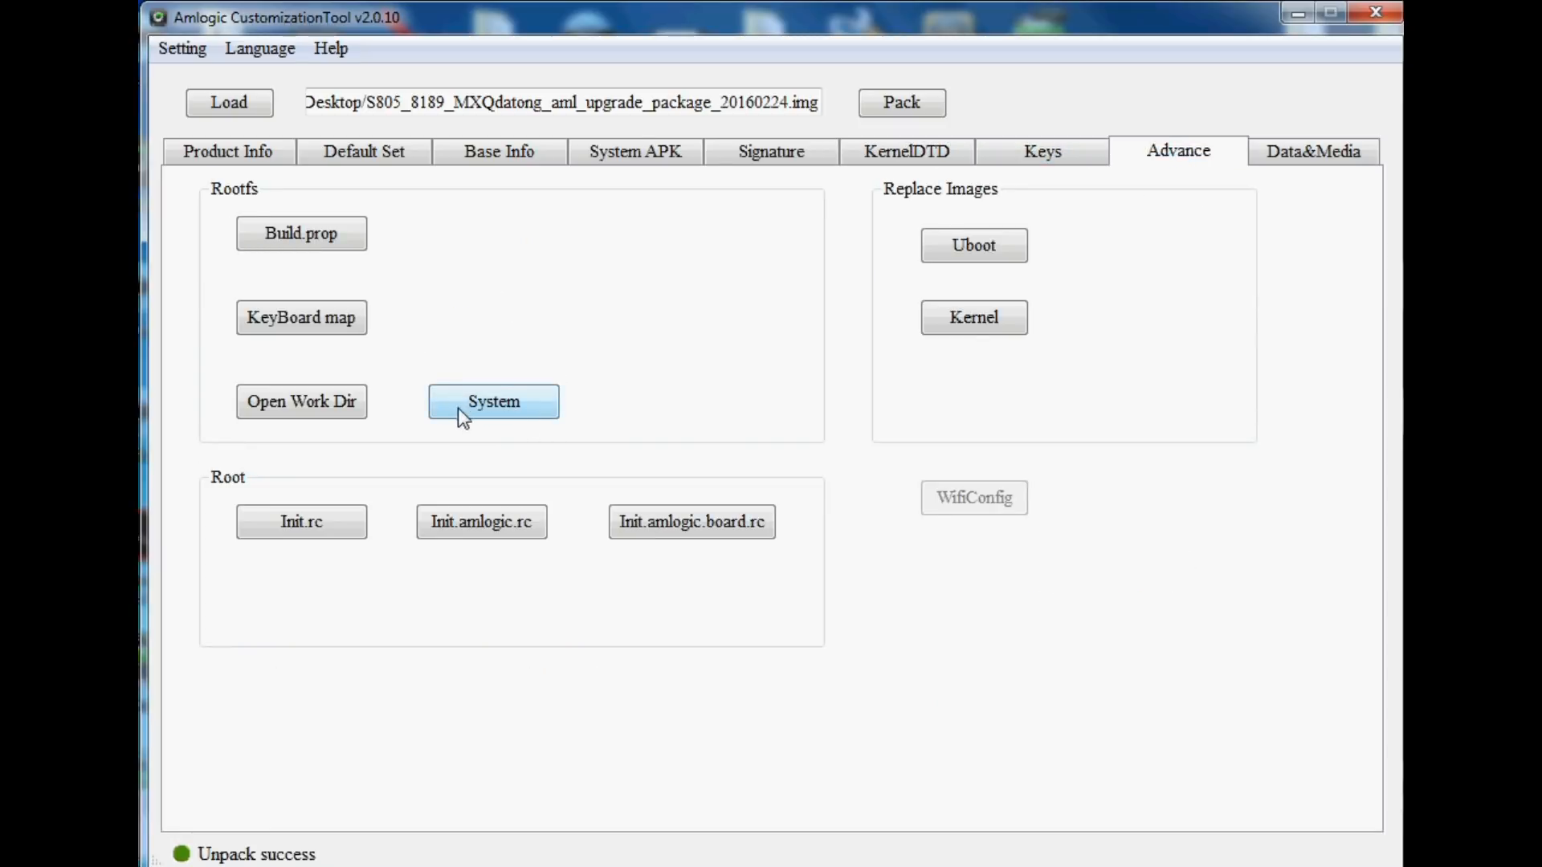
- Delete all 17 APKs in the unpacked system's preinstall folder
click(493, 402)
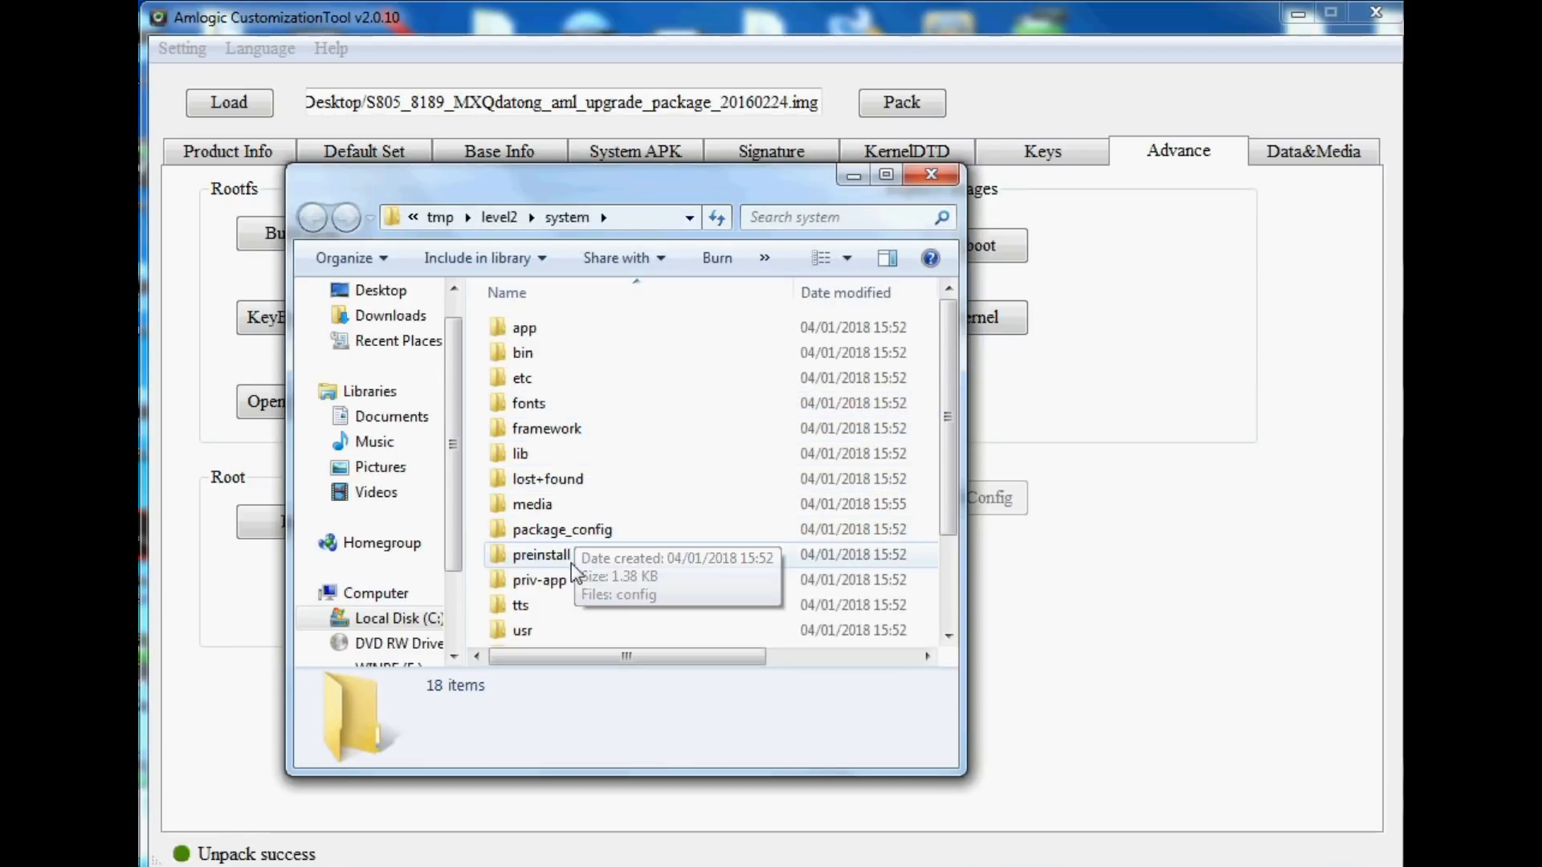
click(541, 554)
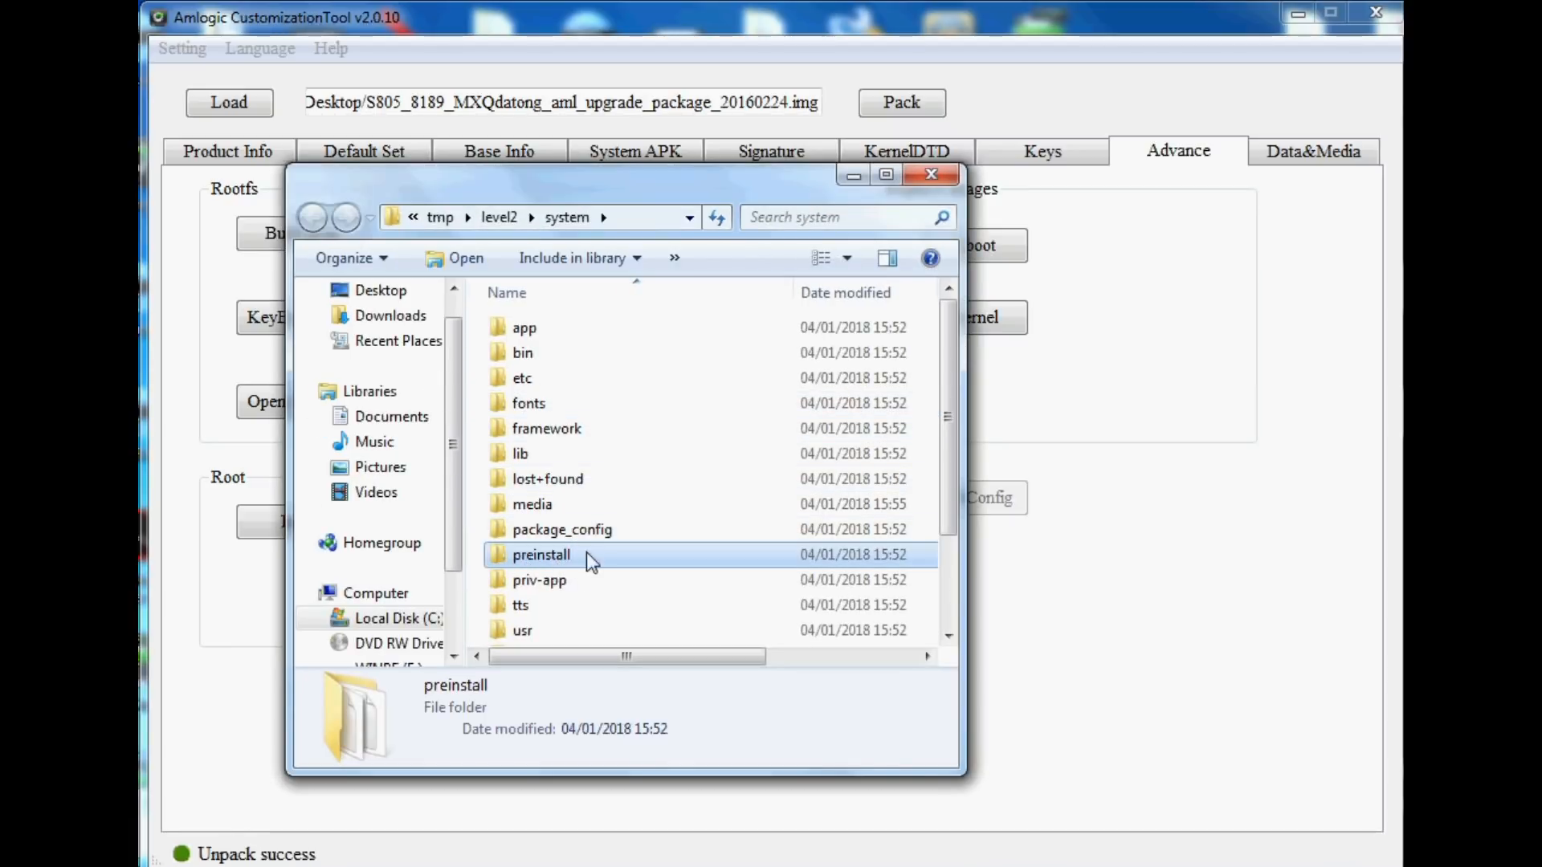
double_click(539, 554)
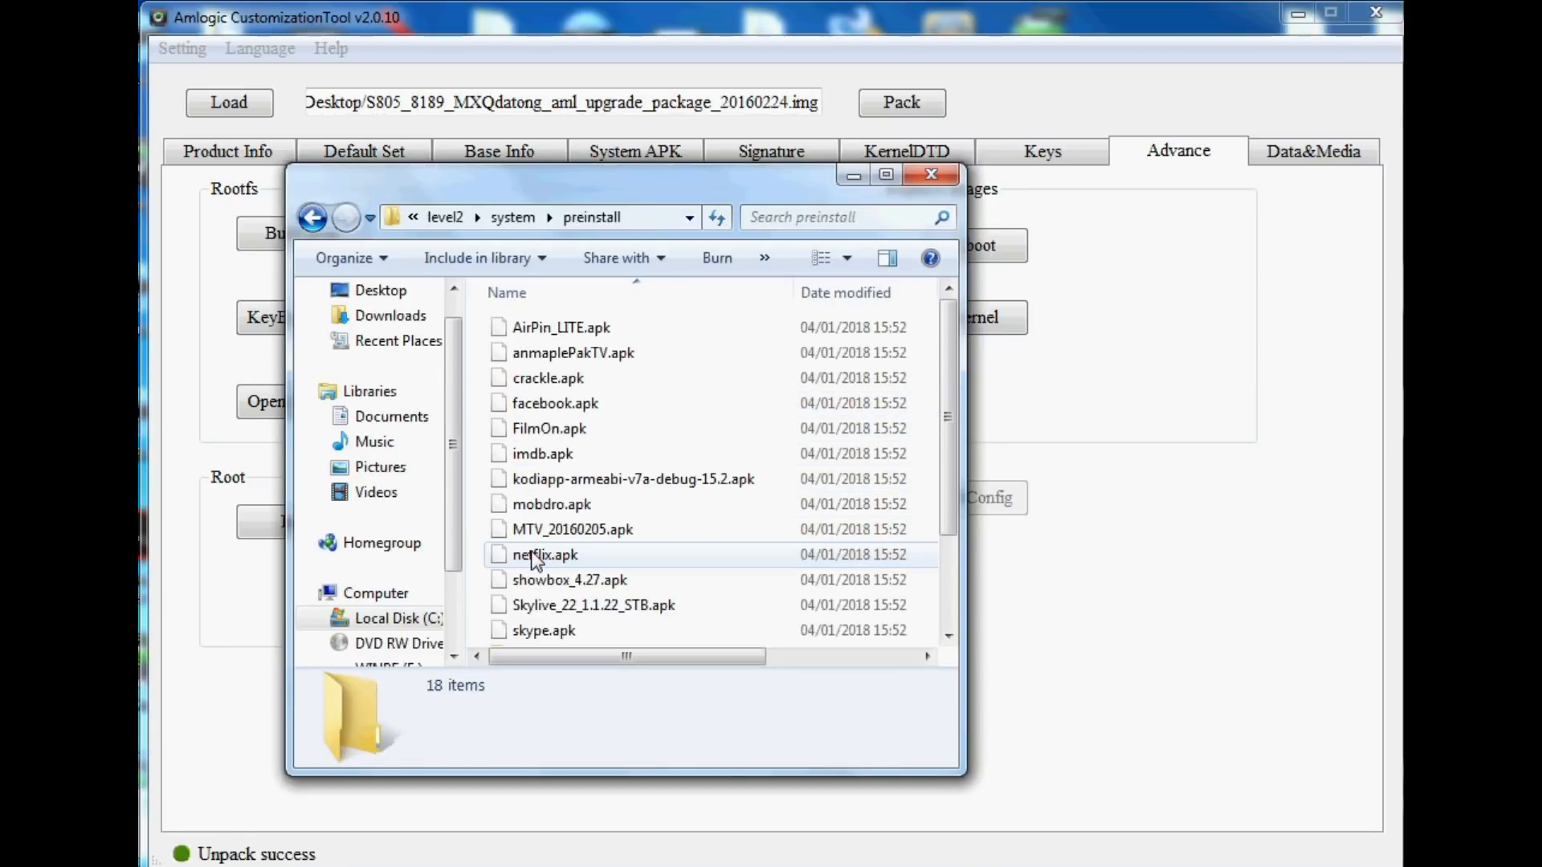
scroll(down, 3)
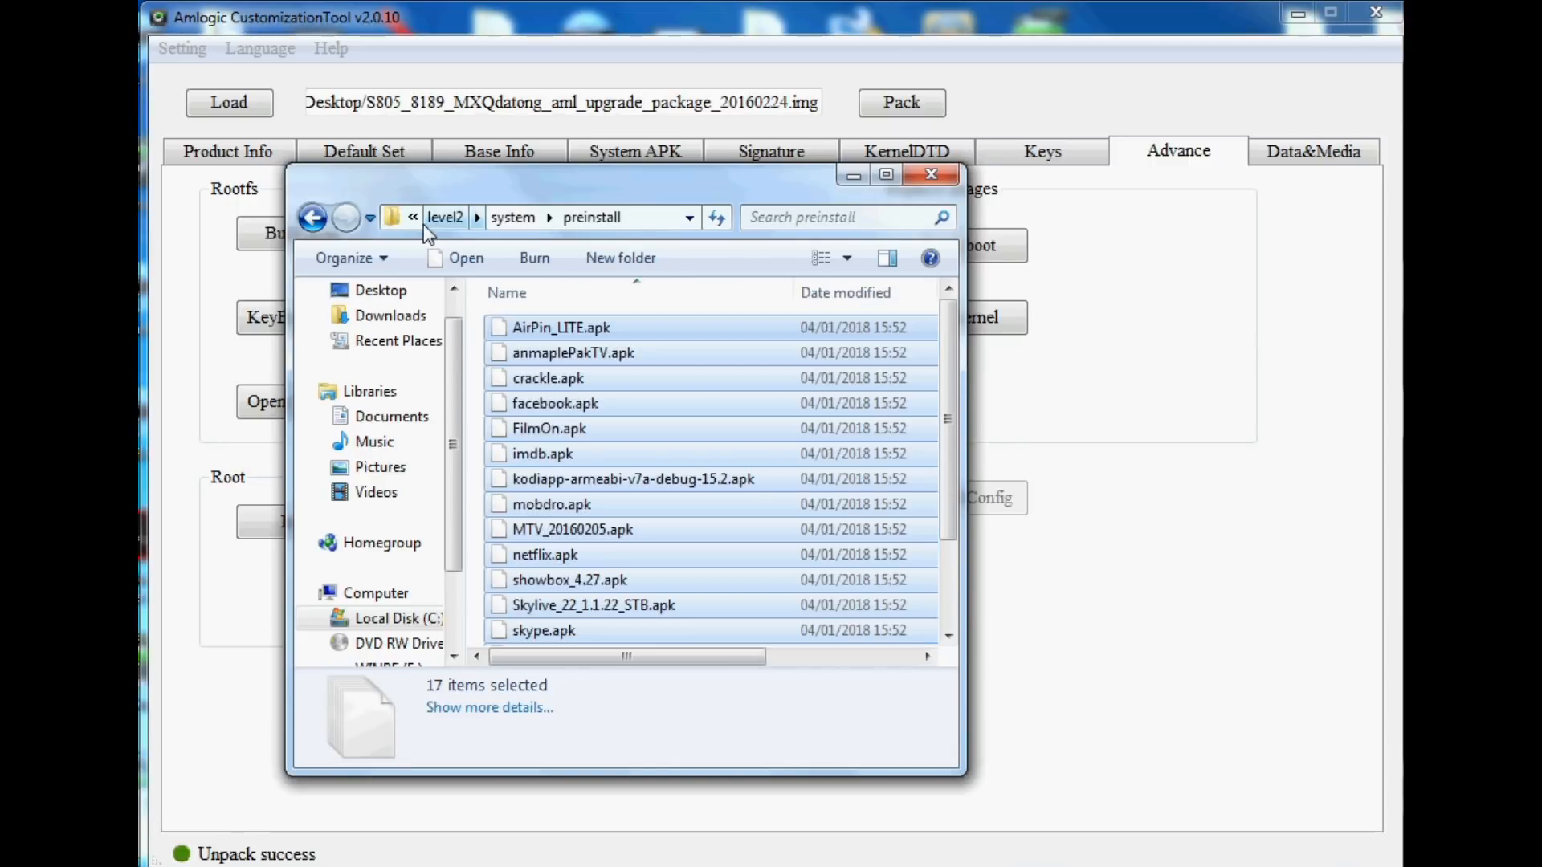
key(Delete)
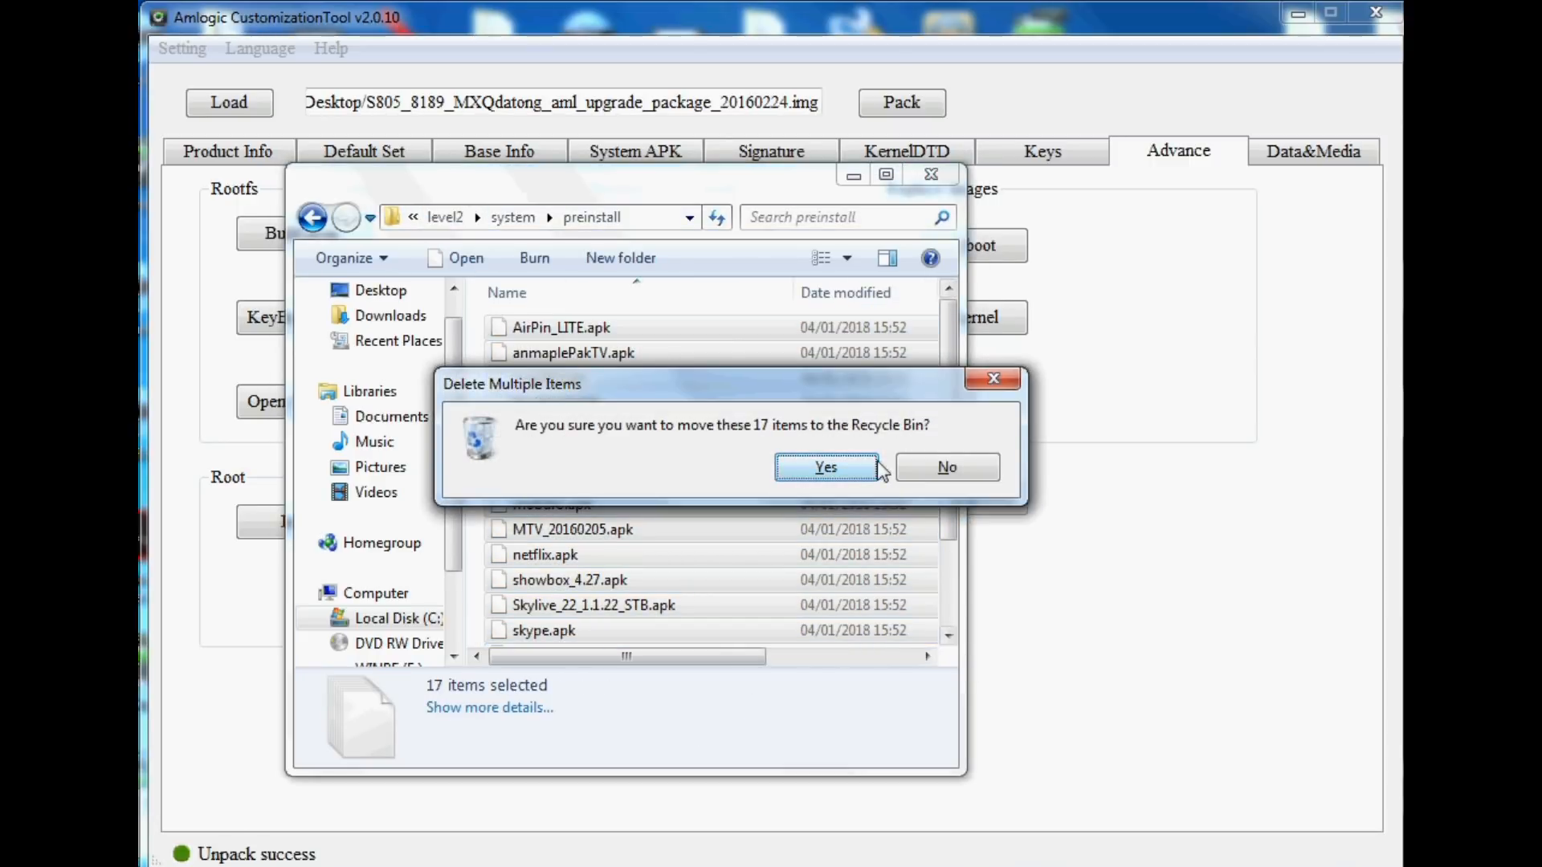
click(824, 465)
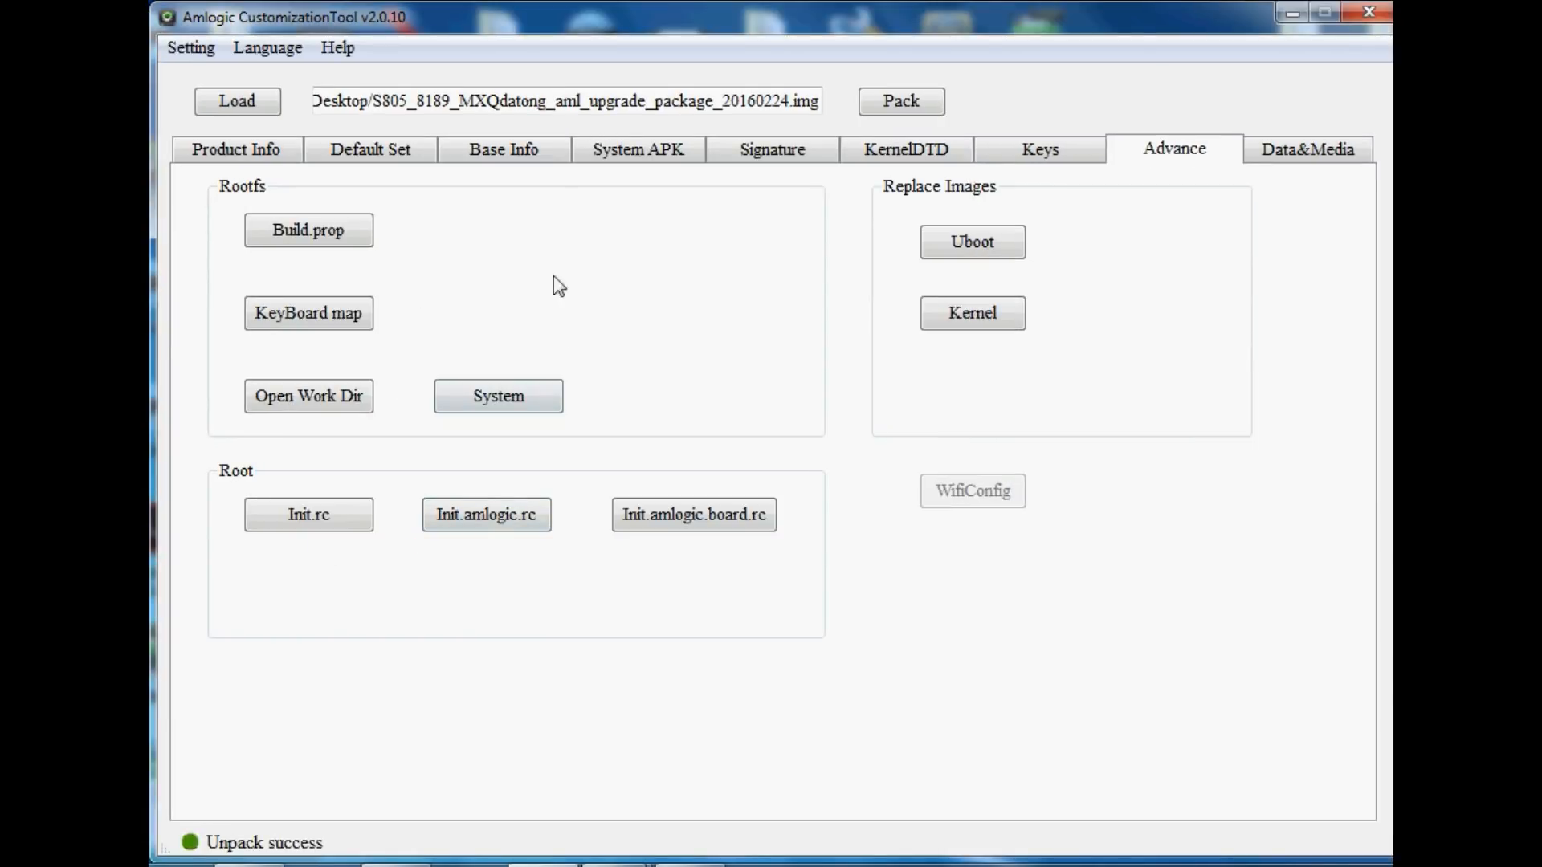
- Start packing the customized firmware with MXQ as the image file name
click(900, 100)
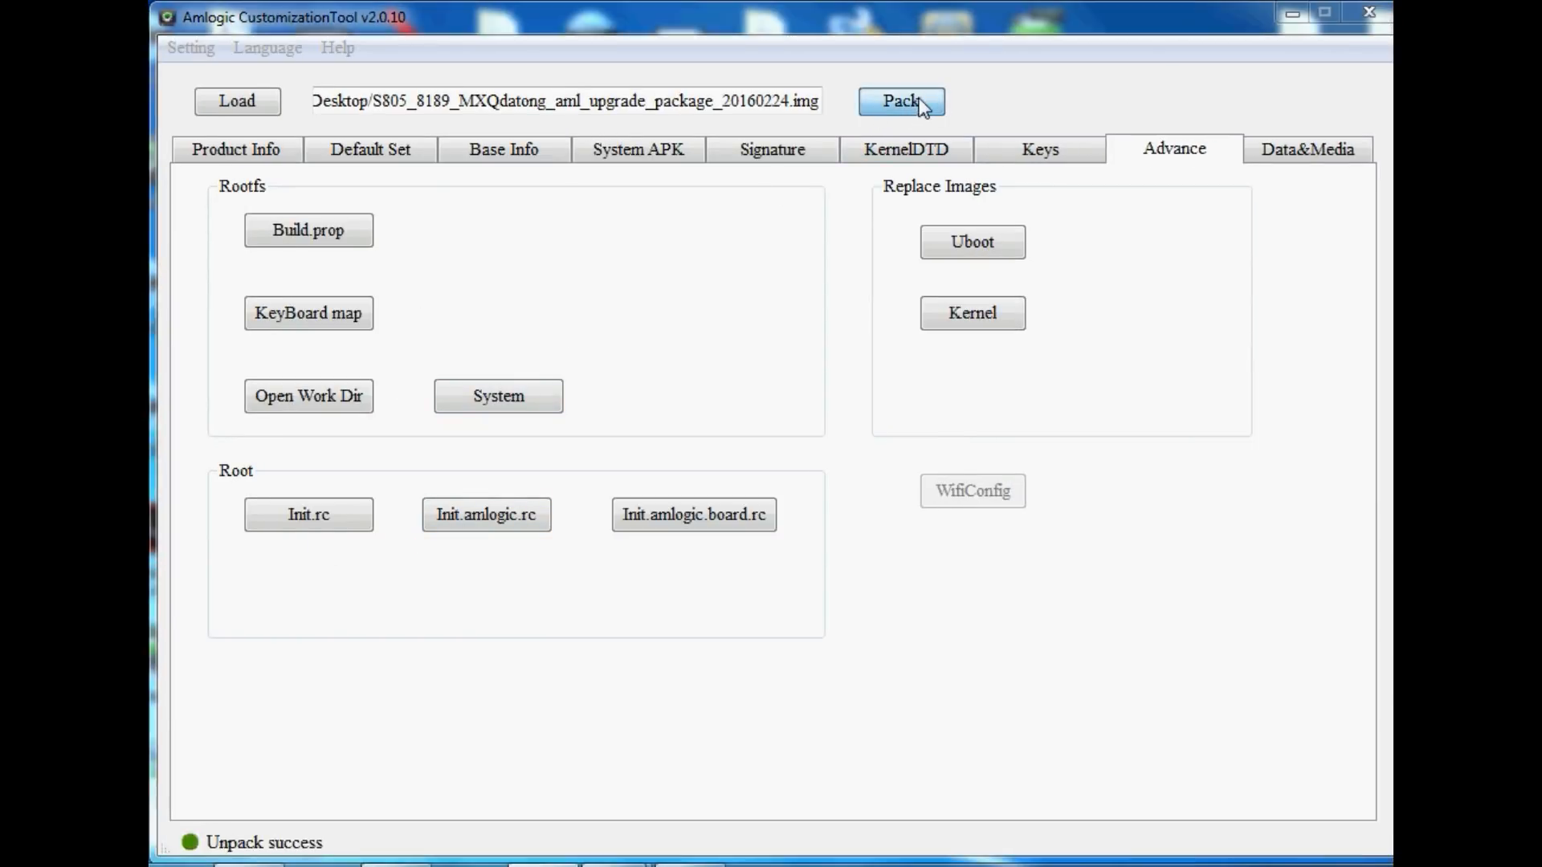
click(899, 99)
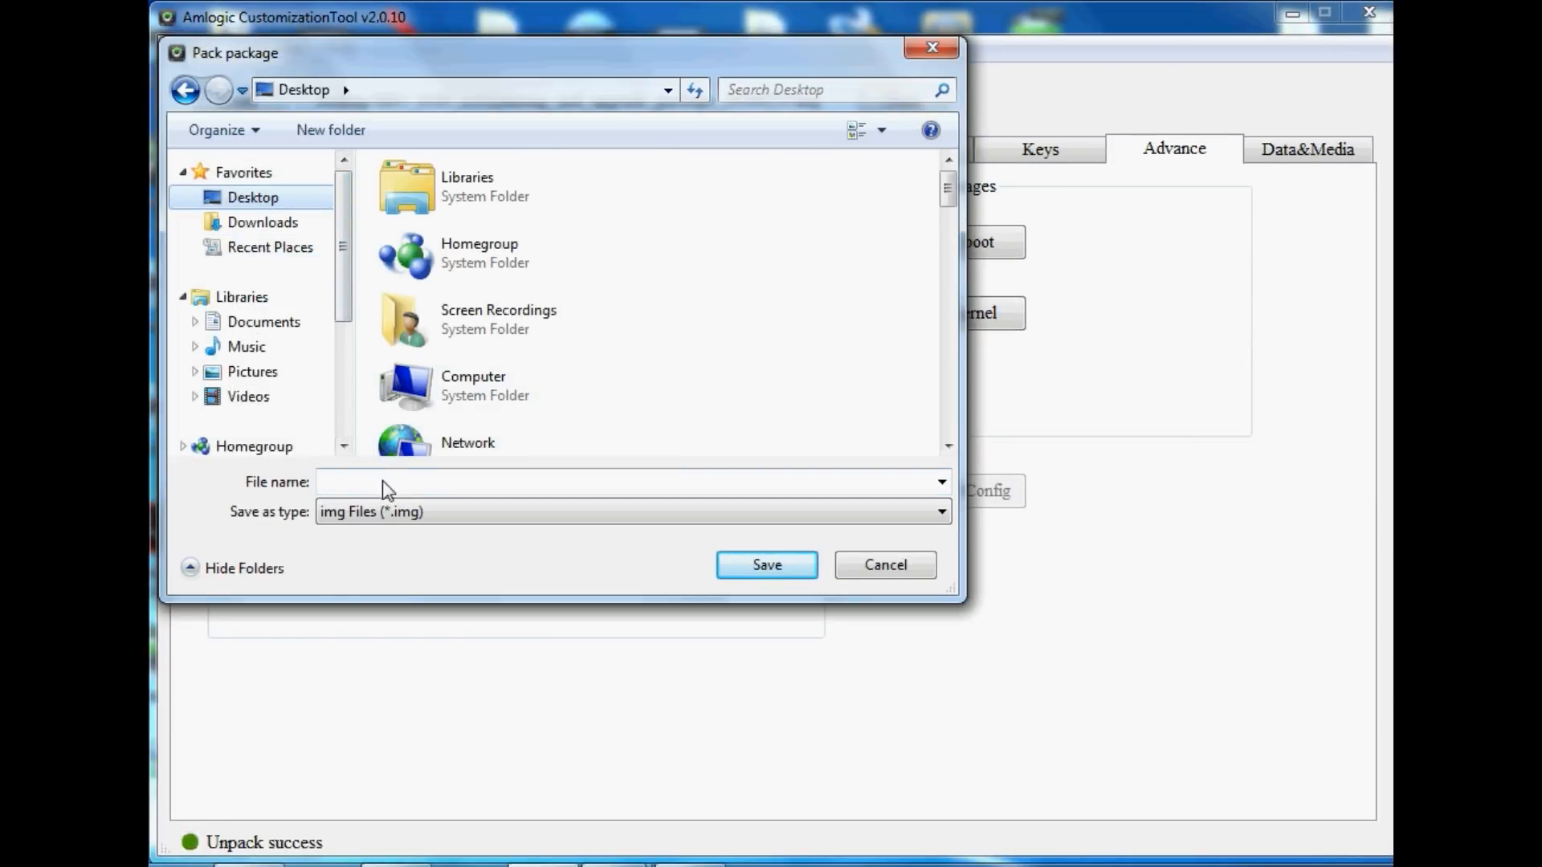
text(MXQ)
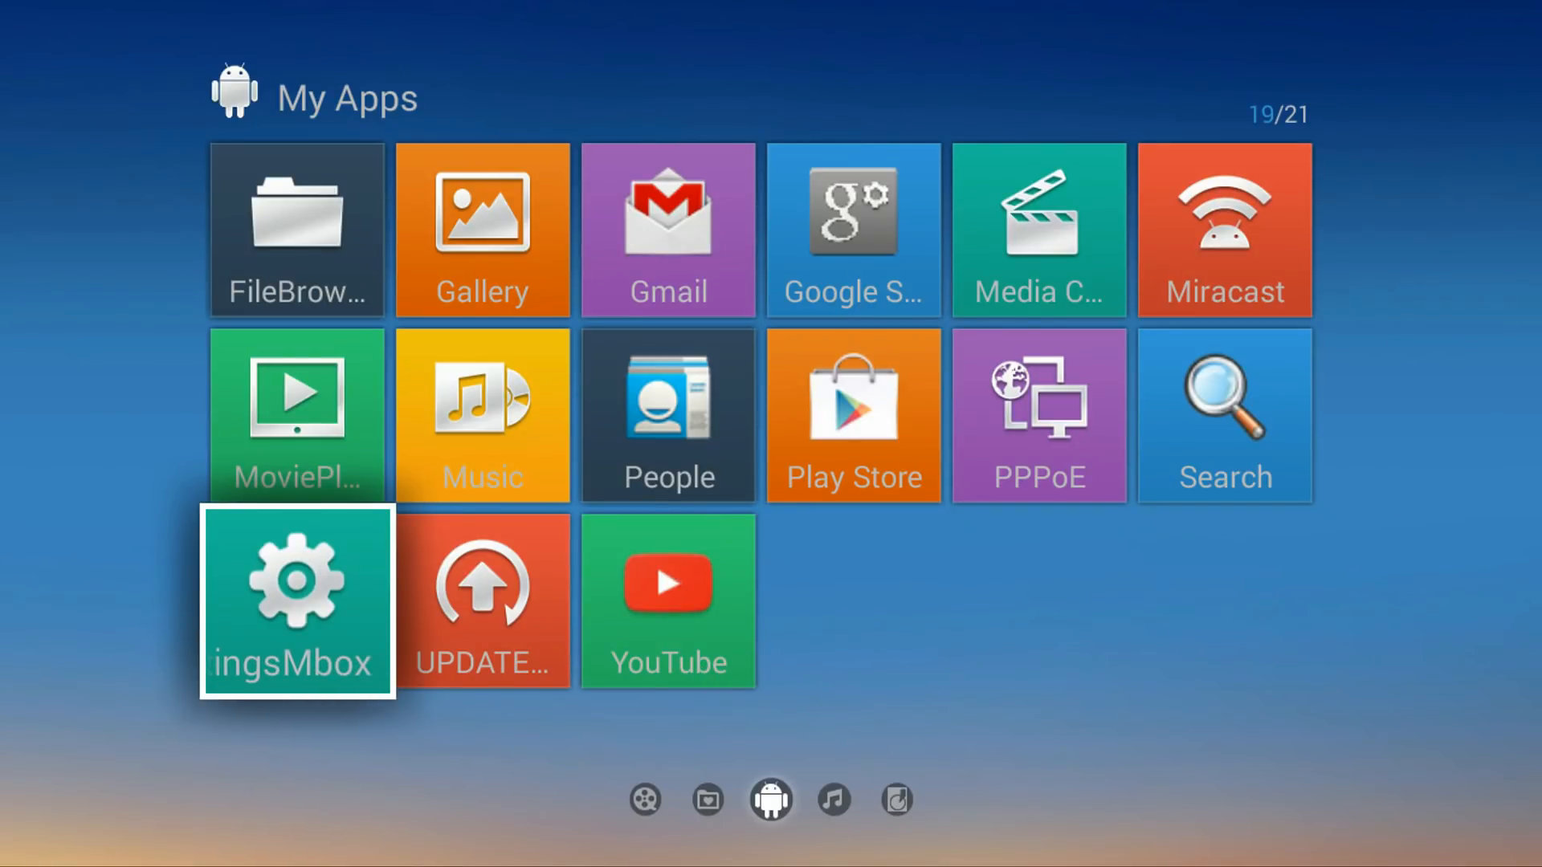
- Check About phone in the TV box Settings showing model MXQ, Android 4.4.2
click(295, 599)
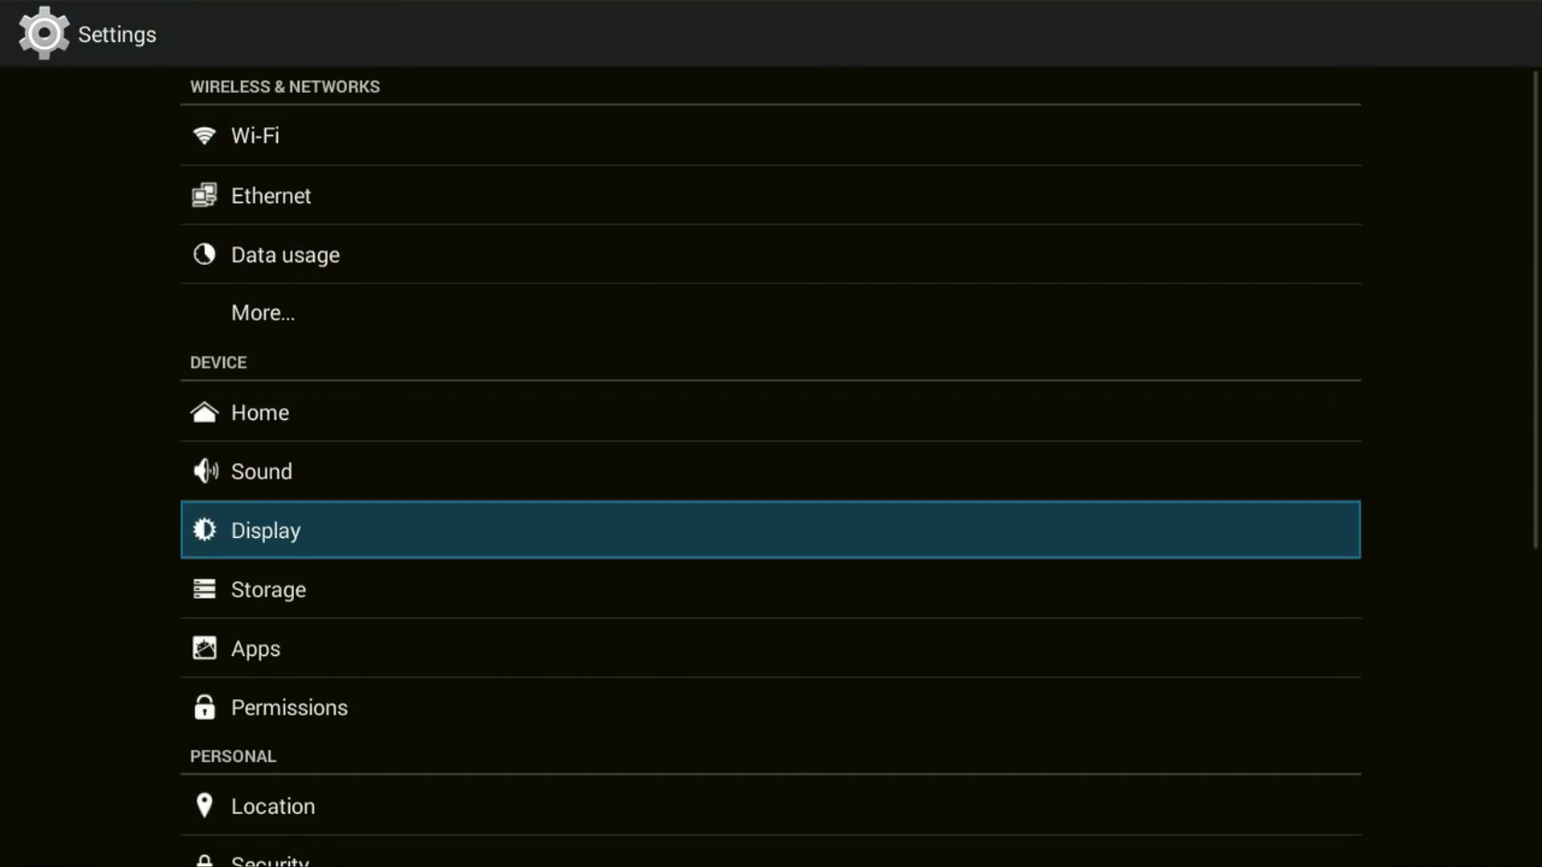
scroll(down, 3)
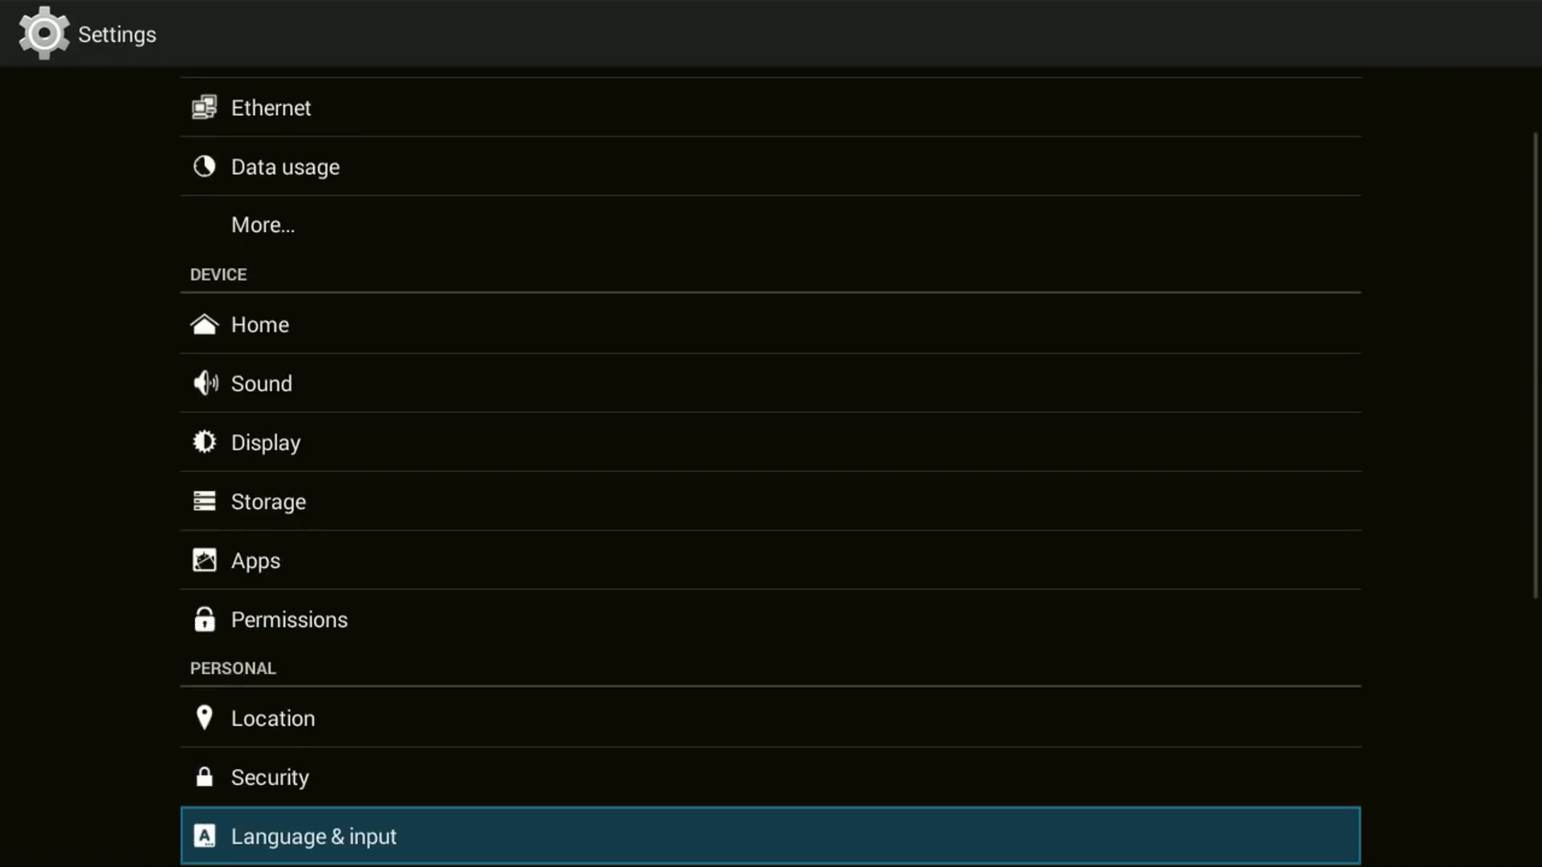
scroll(down, 3)
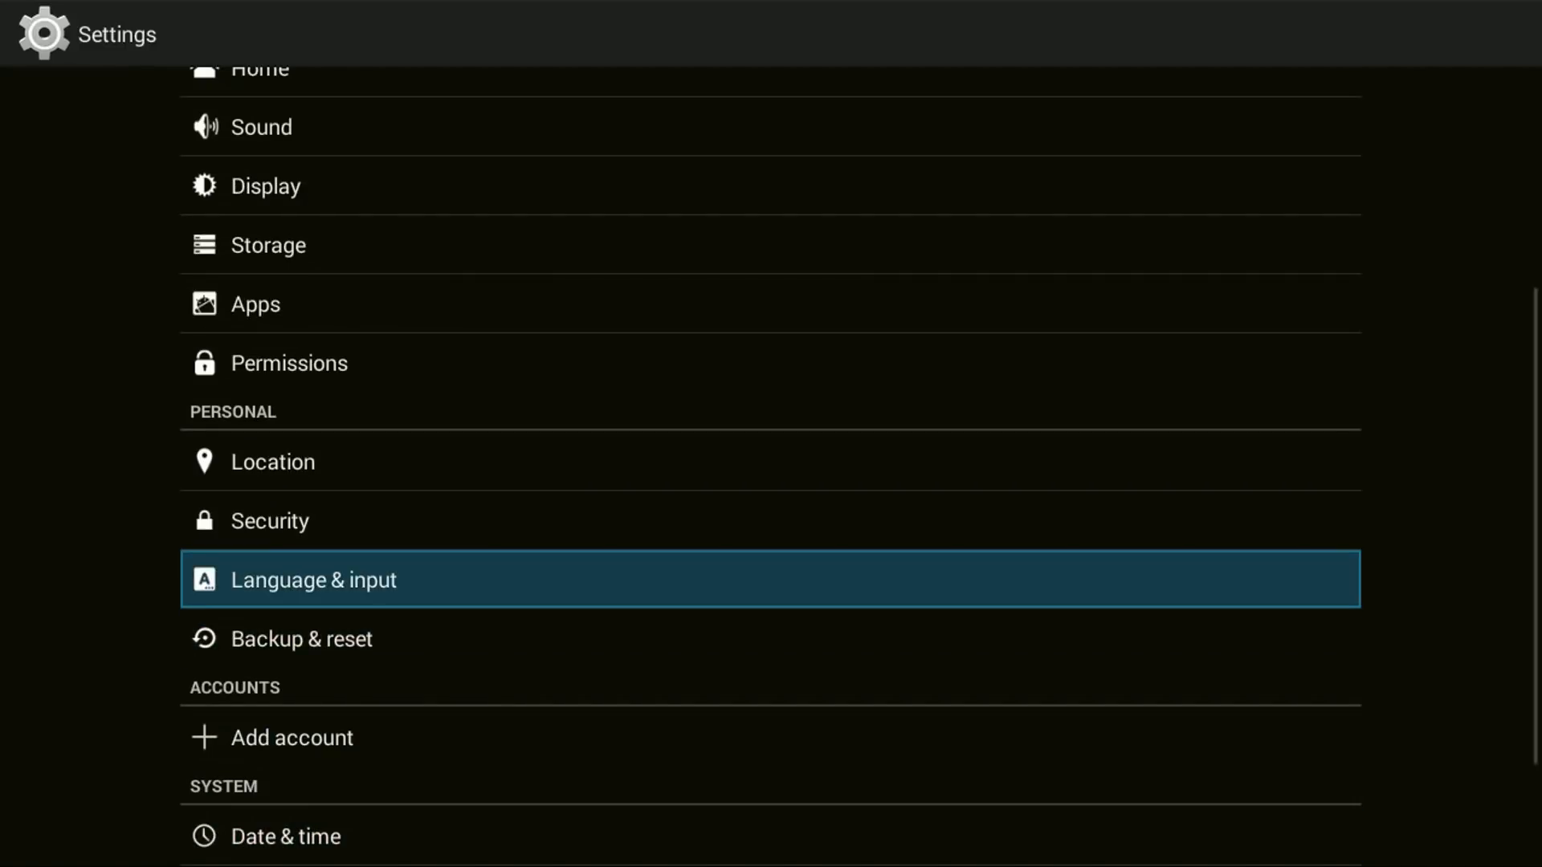
click(313, 580)
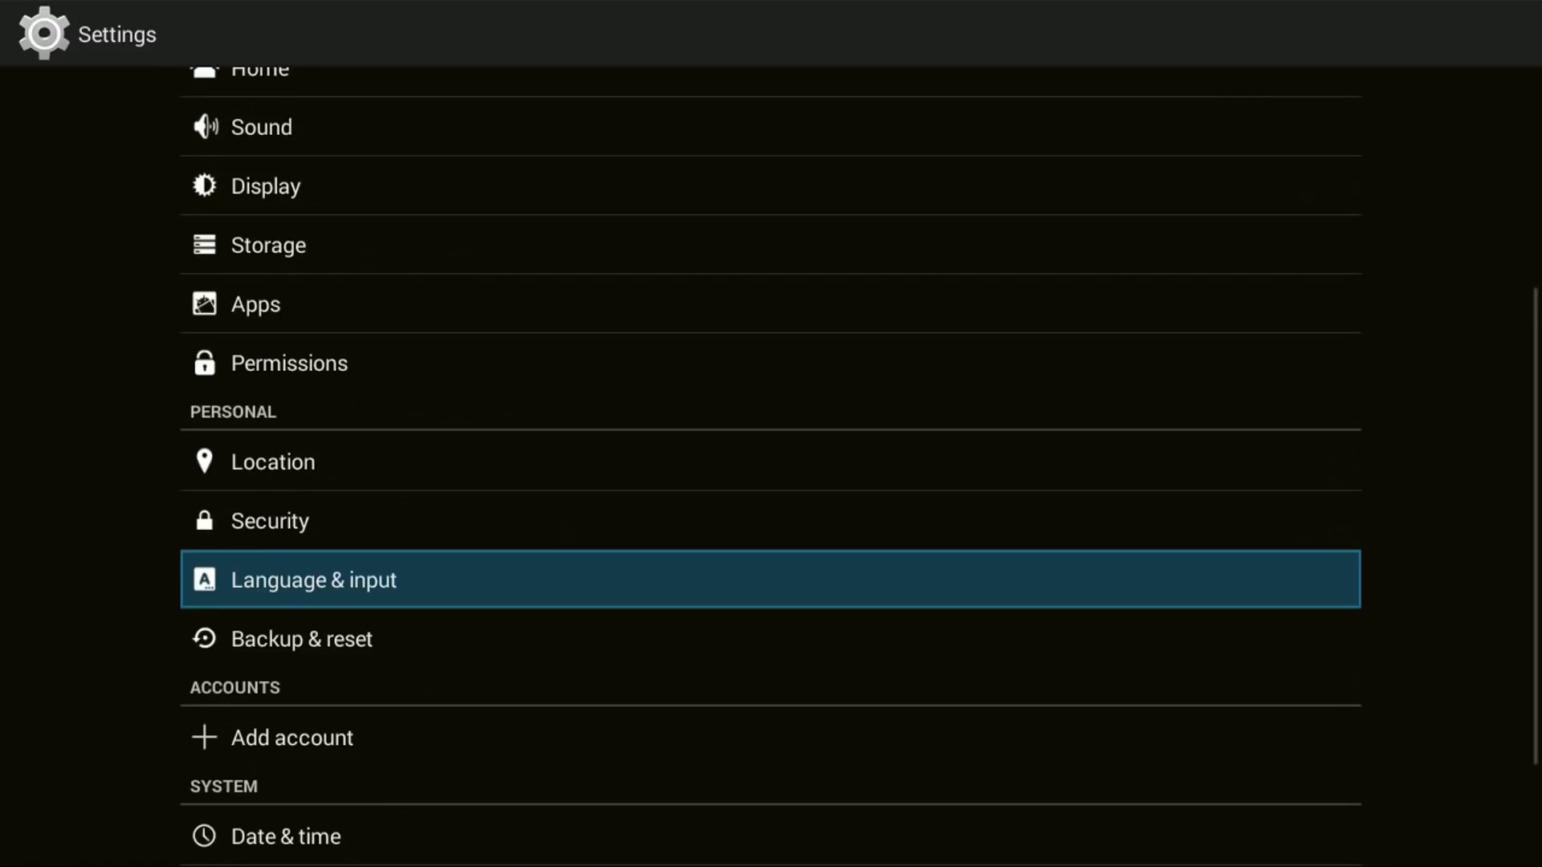
scroll(down, 3)
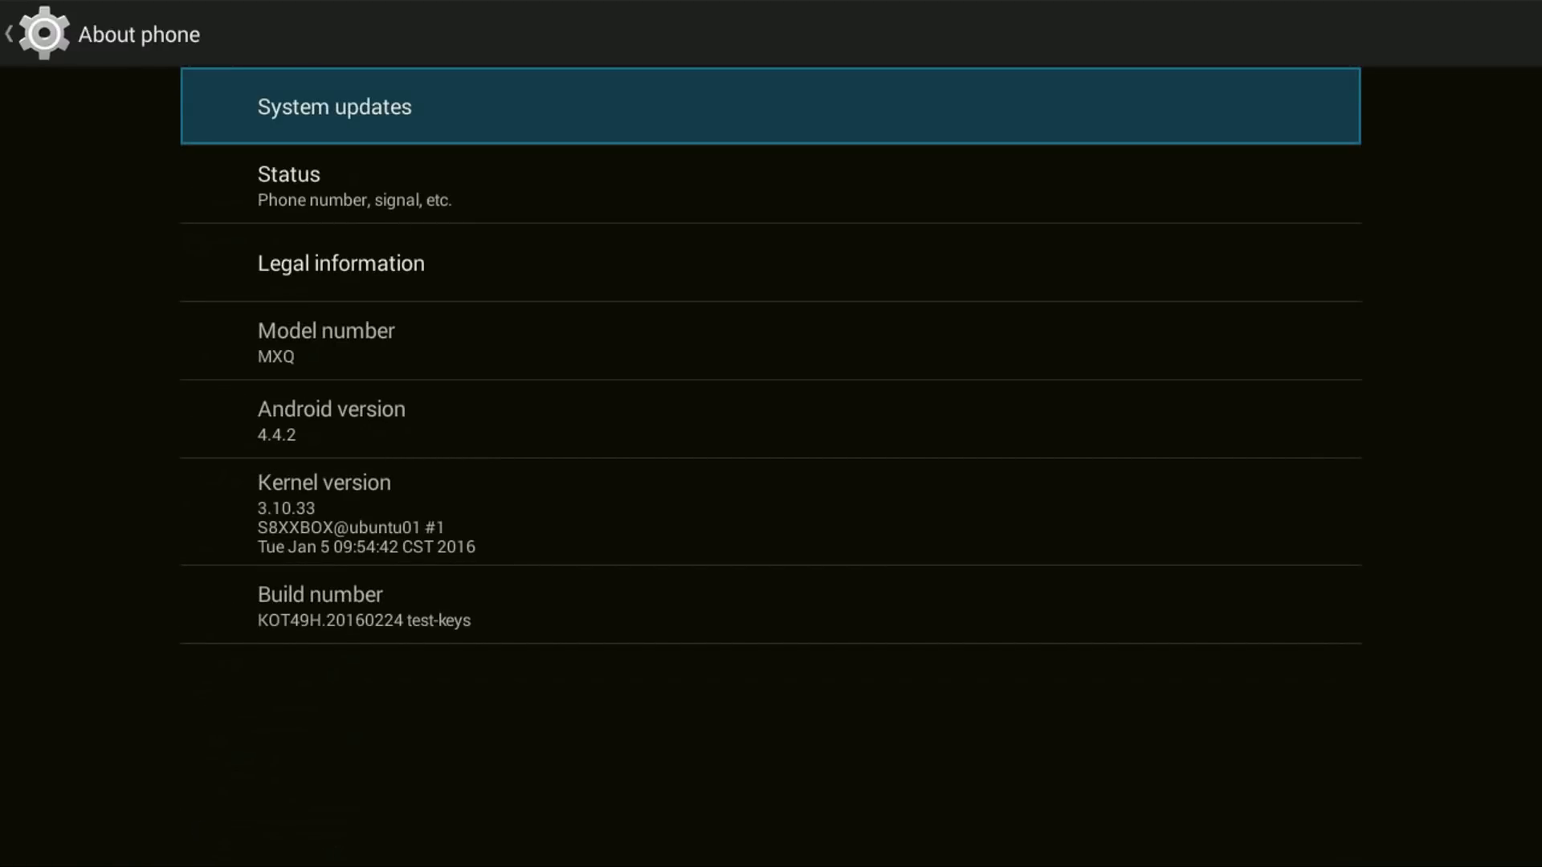
click(10, 34)
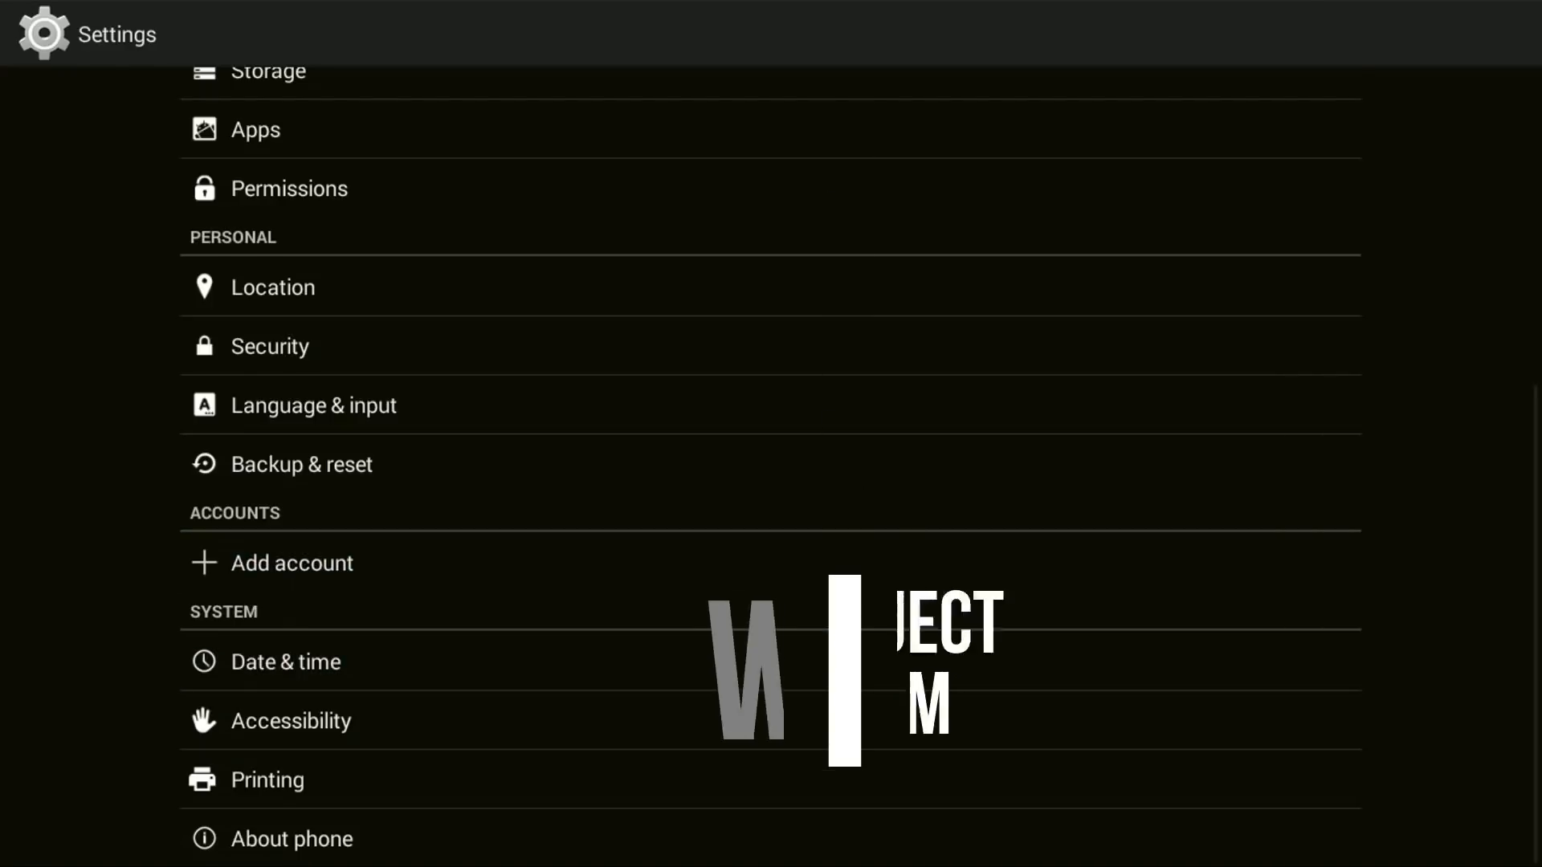
- Verify Date & time shows GMT+01:00 British Summer Time
click(285, 660)
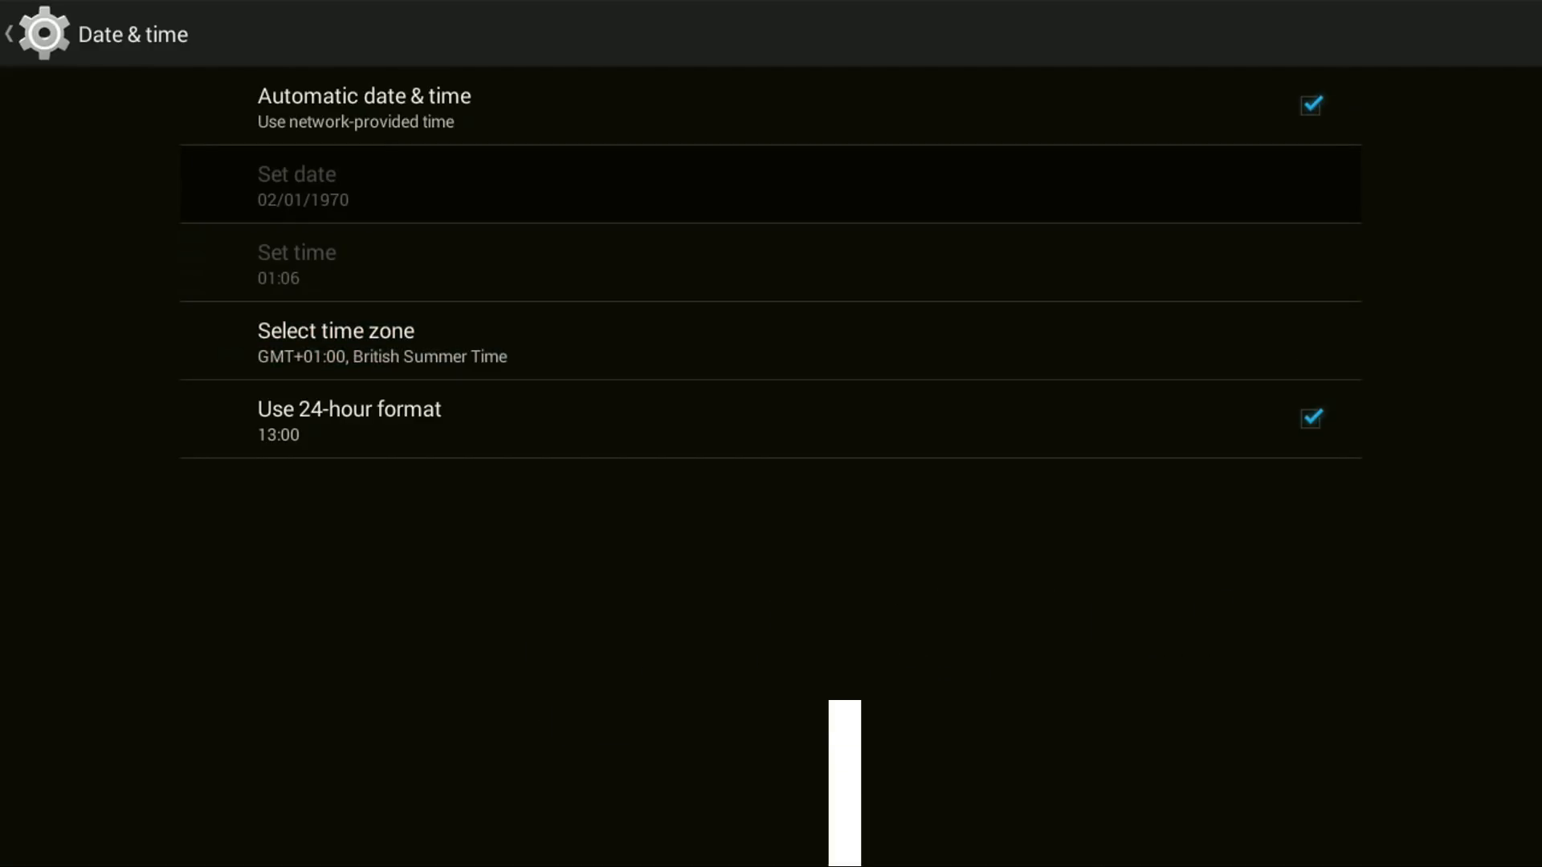
click(11, 32)
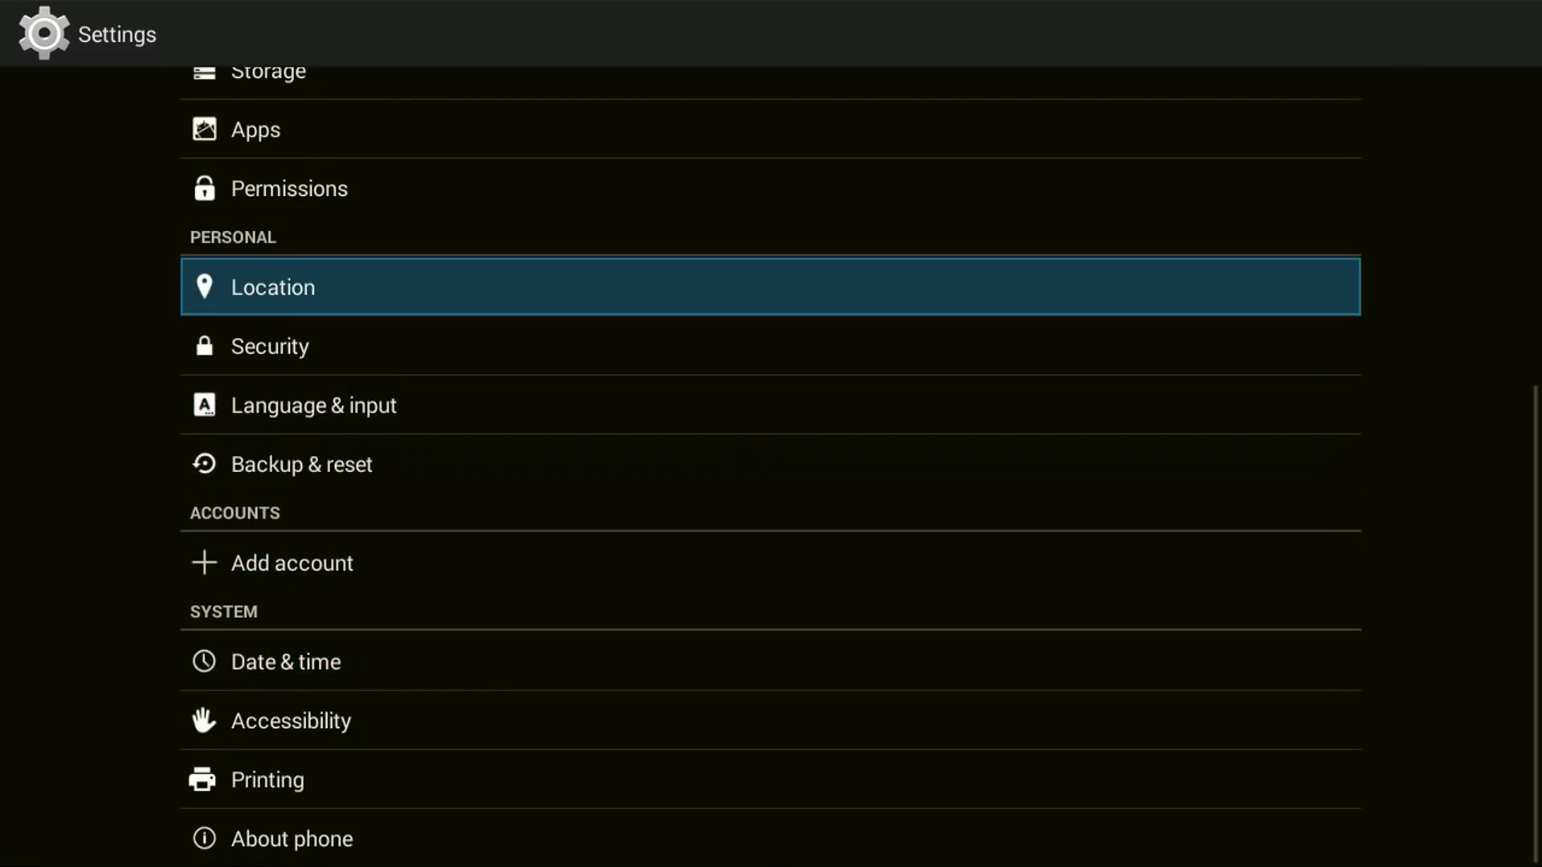